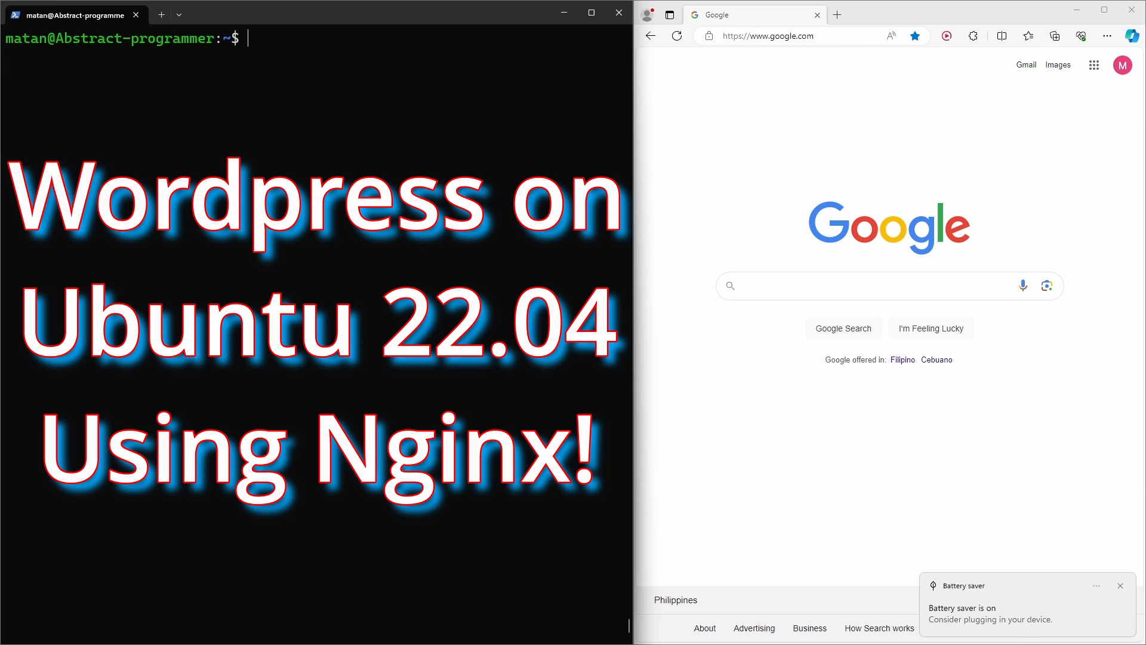
Step: Run sudo apt install php-fpm php-mysql mysql-server and confirm the download with y
{"action": "type", "text": "sud"}
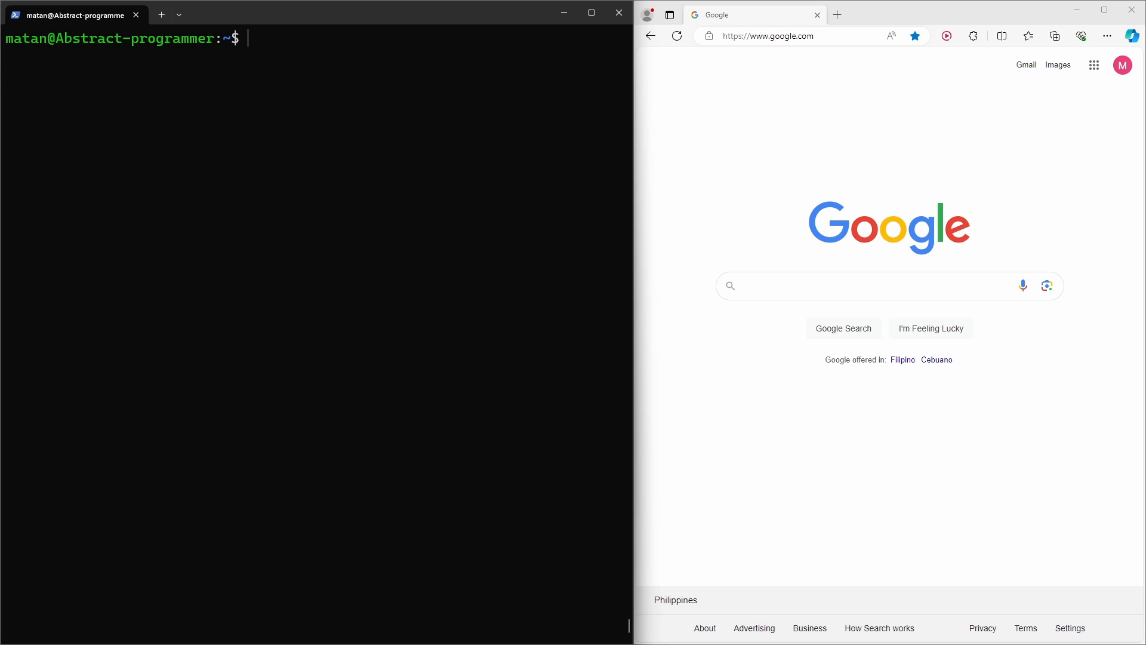
{"action": "type", "text": "sudo apt"}
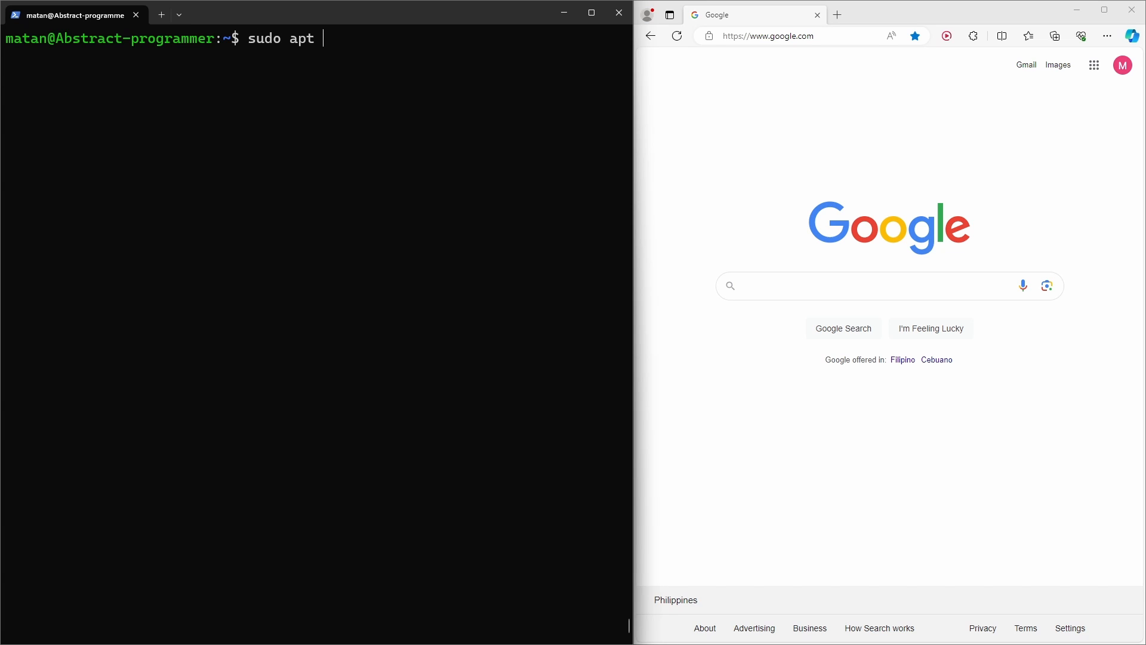
{"action": "type", "text": "install php"}
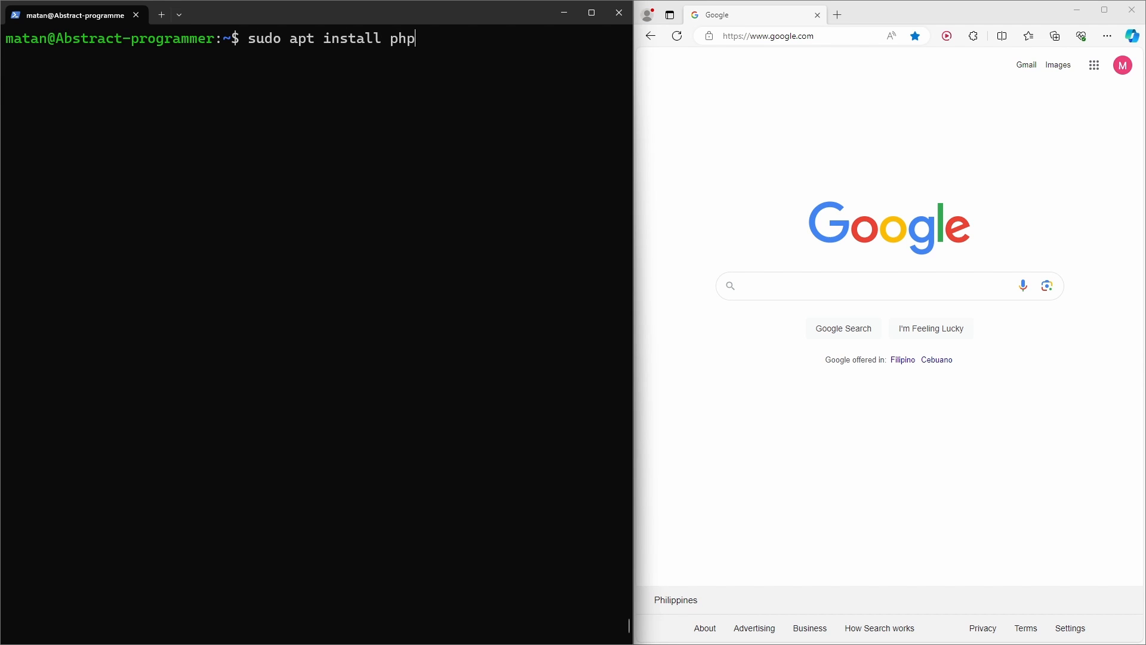
{"action": "type", "text": "-fpm"}
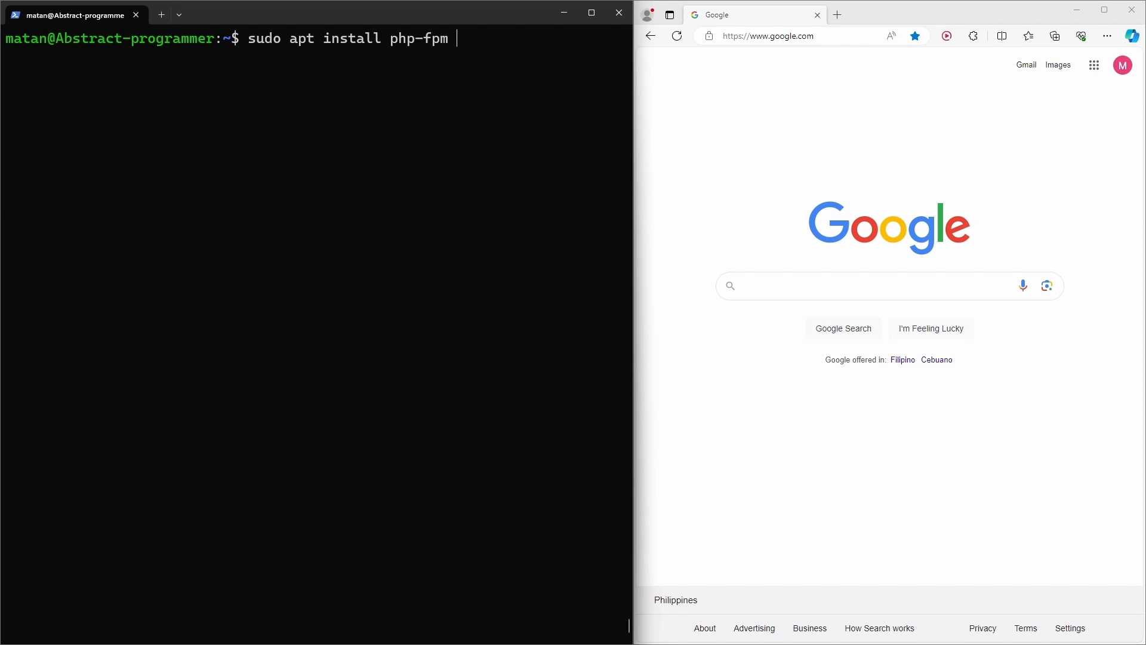
{"action": "type", "text": "ph"}
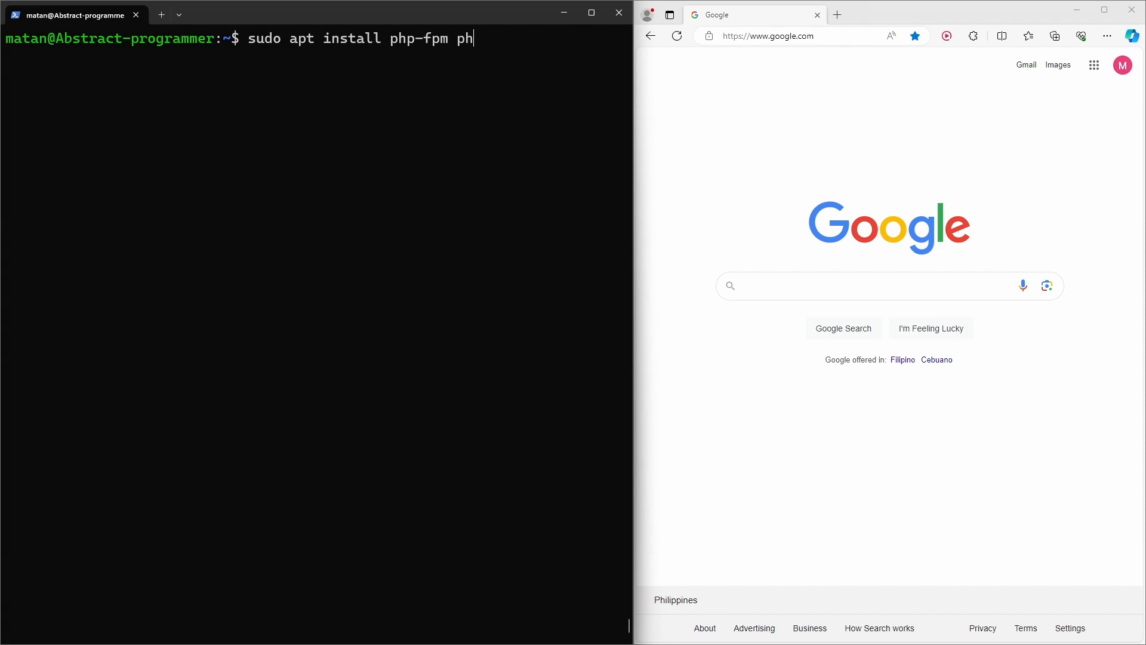
{"action": "type", "text": "p-mysql mysql-"}
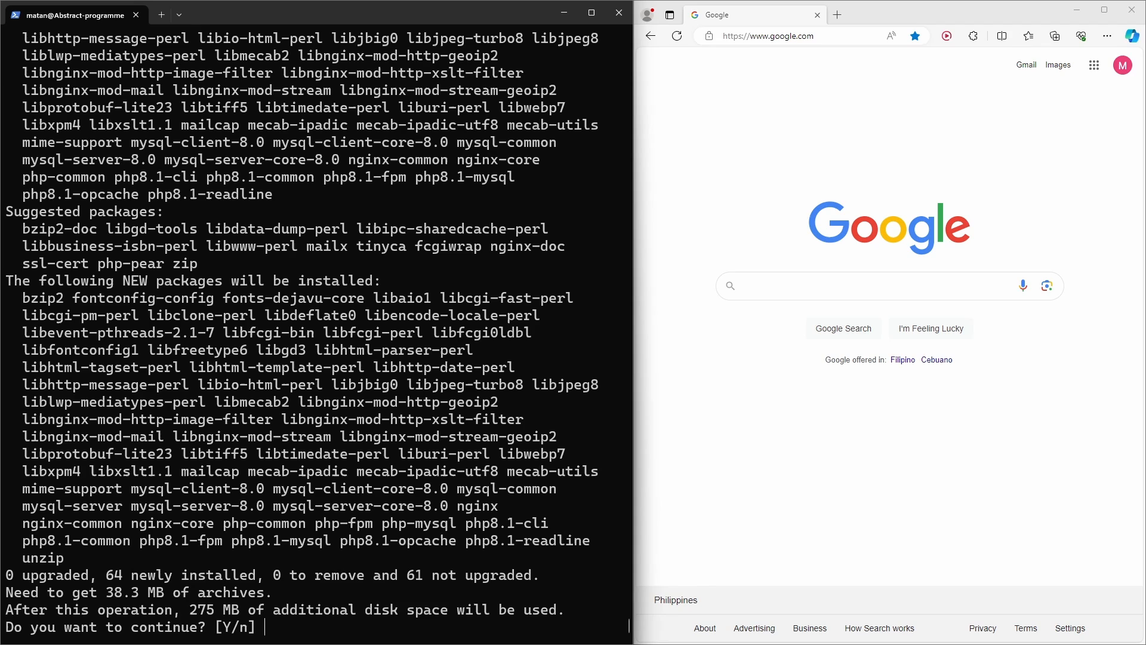
{"action": "type", "text": "y"}
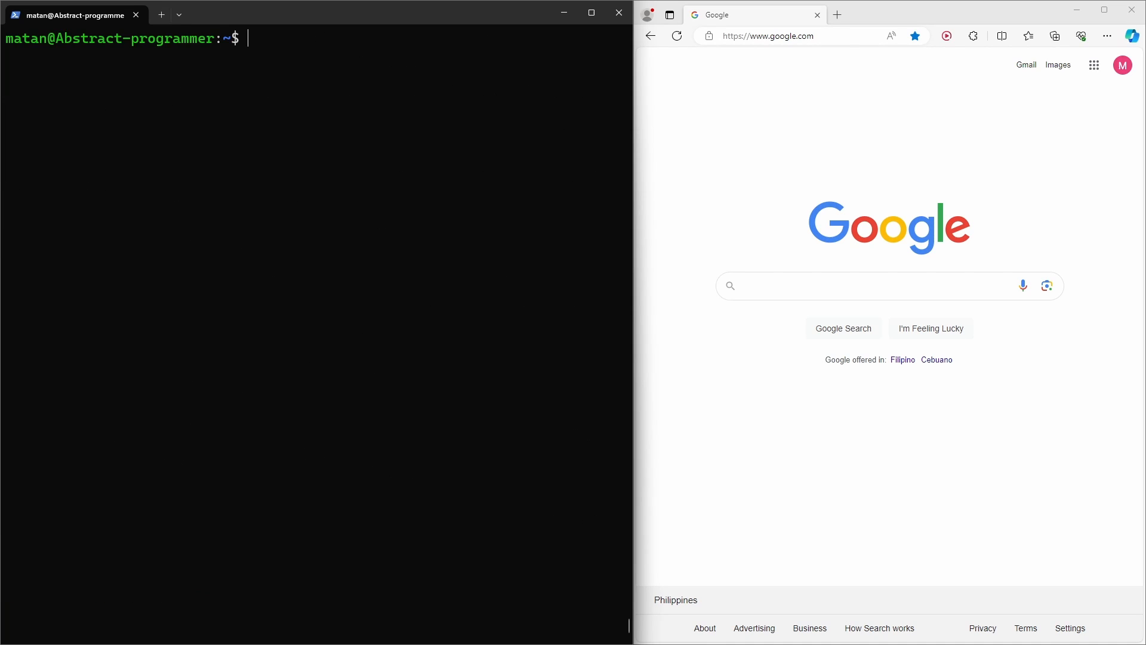
Step: Change into /var/run/php and list it to find the php8.1-fpm socket
{"action": "type", "text": "cd /va"}
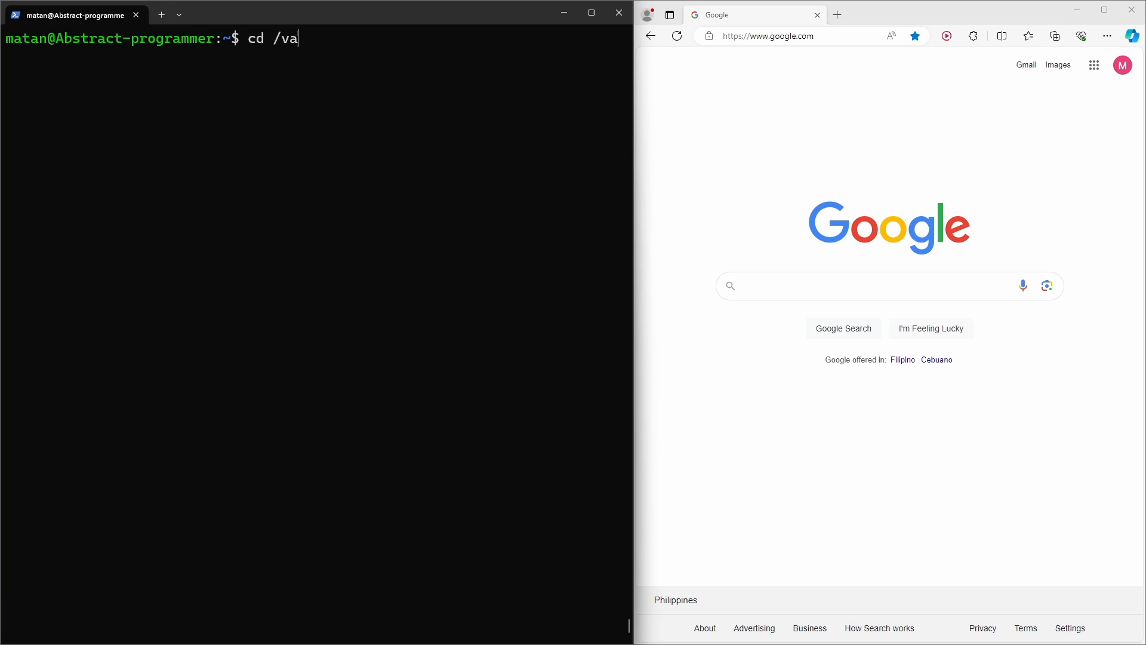
{"action": "type", "text": "r/run/php/"}
{"action": "type", "text": "ls"}
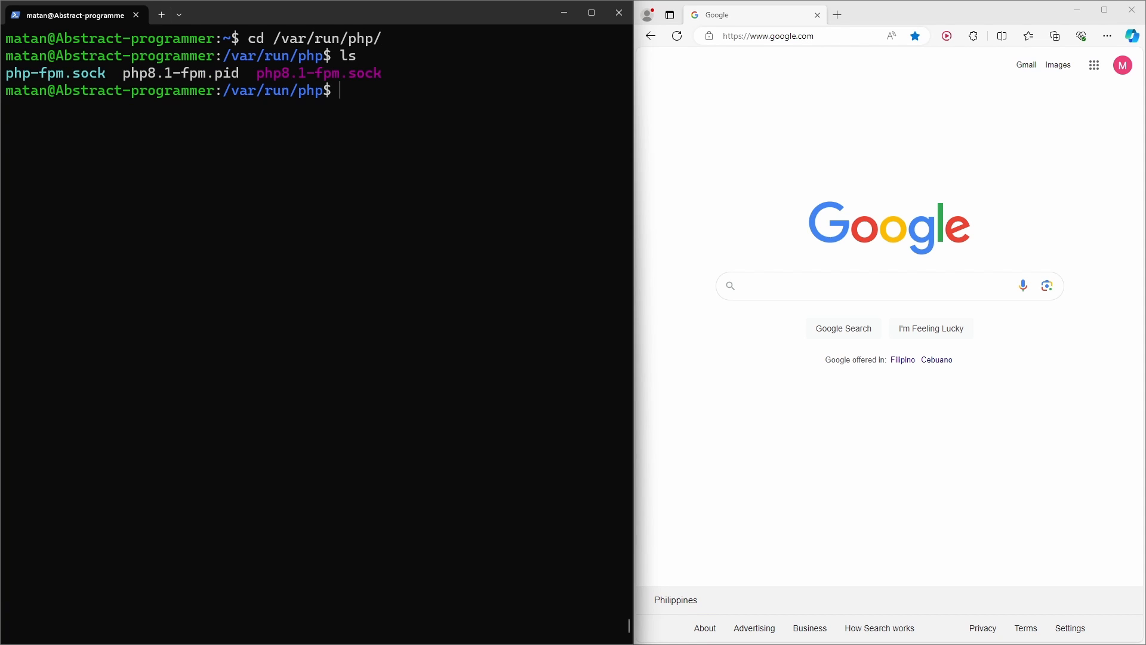
{"action": "mouse_move", "coordinate": [261, 77]}
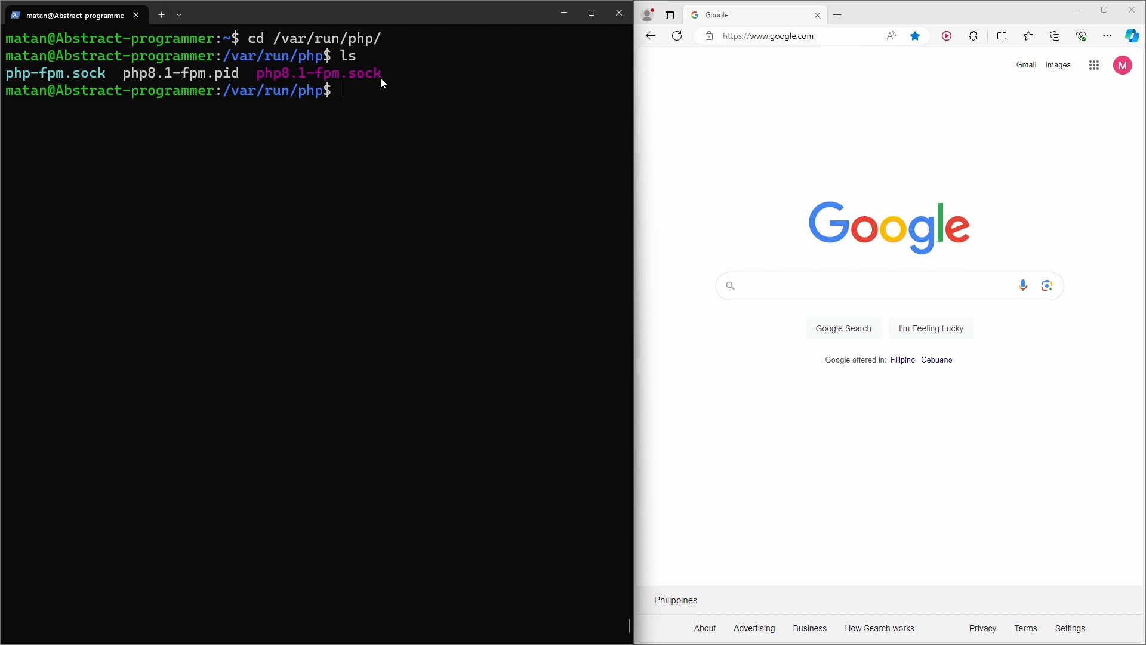
{"action": "type", "text": "cd /"}
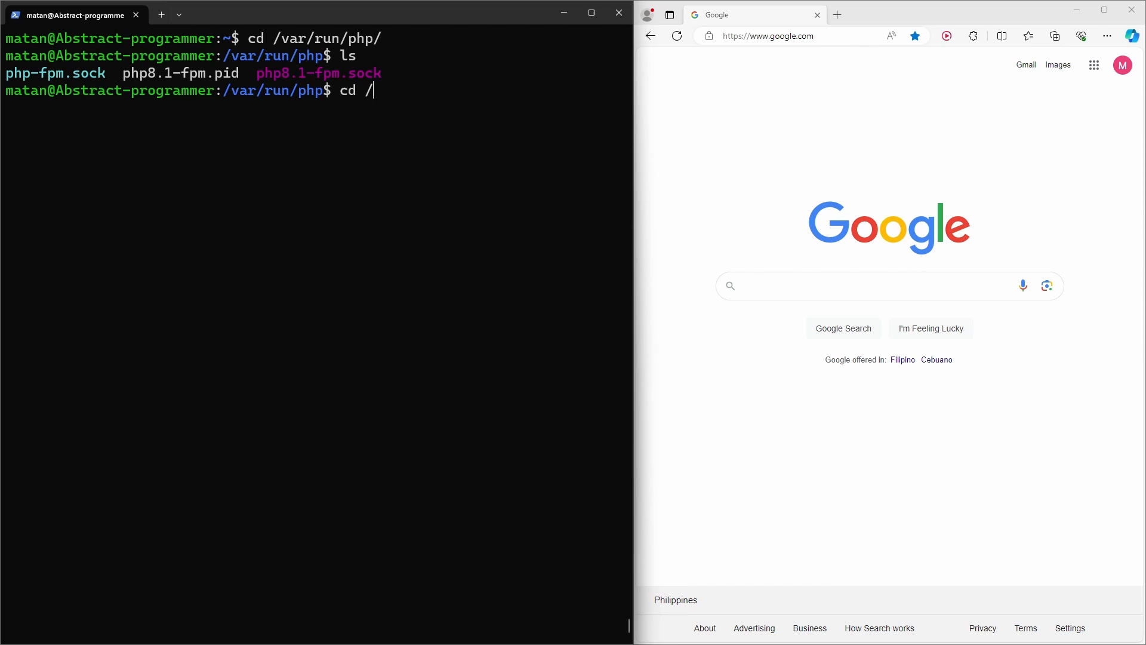
Step: In /etc/nginx/sites-available, remove the default site file and start a new default in nano
{"action": "type", "text": "etc/n"}
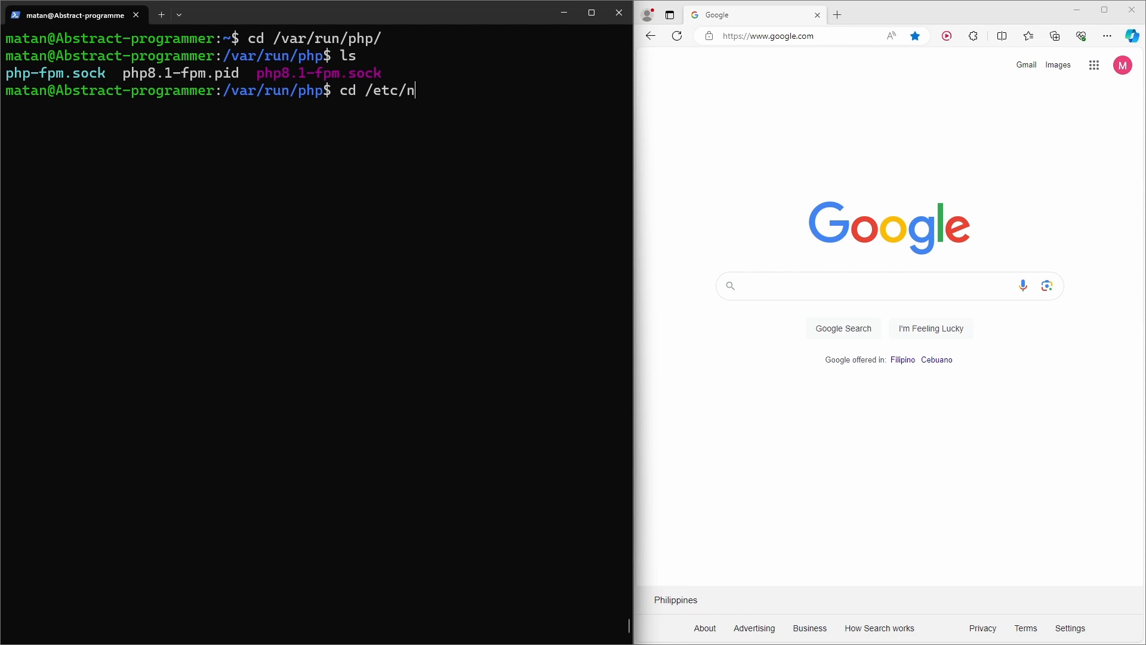
{"action": "type", "text": "ginx/sites-available/"}
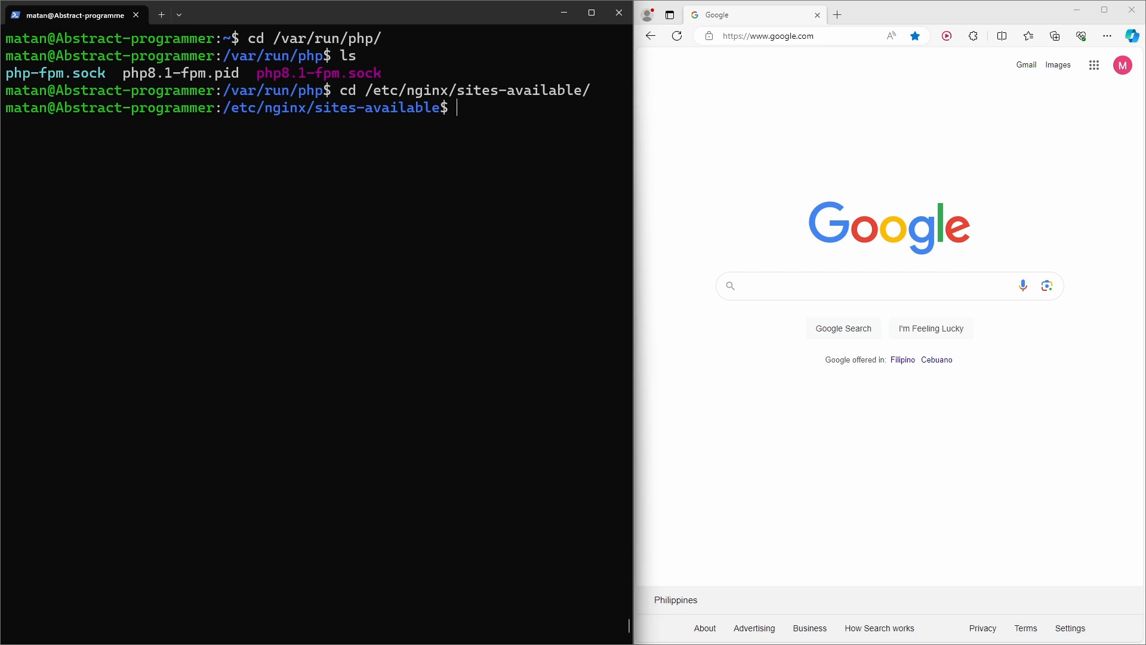
{"action": "type", "text": "ls"}
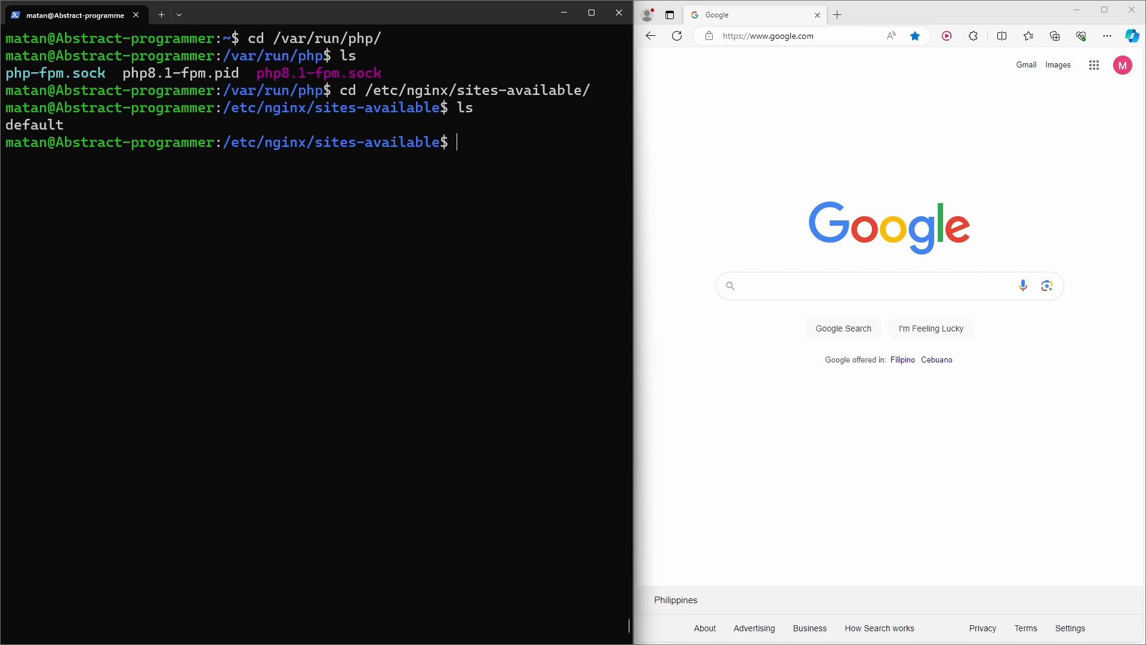
{"action": "type", "text": "sudo rm default"}
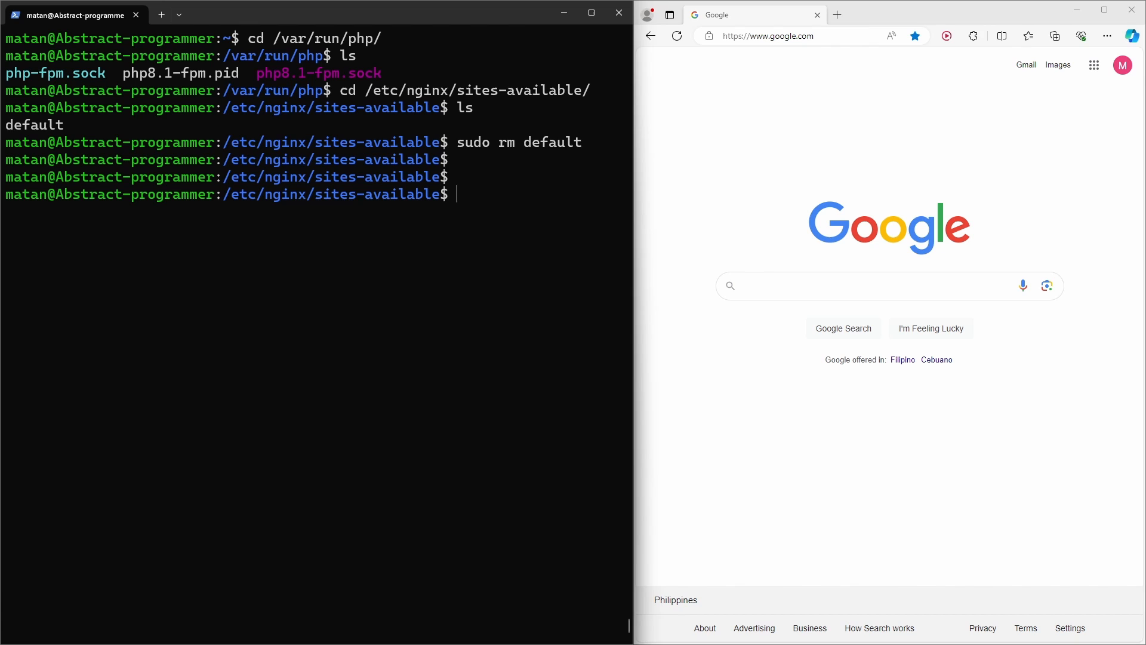
{"action": "type", "text": "sudo nano defau"}
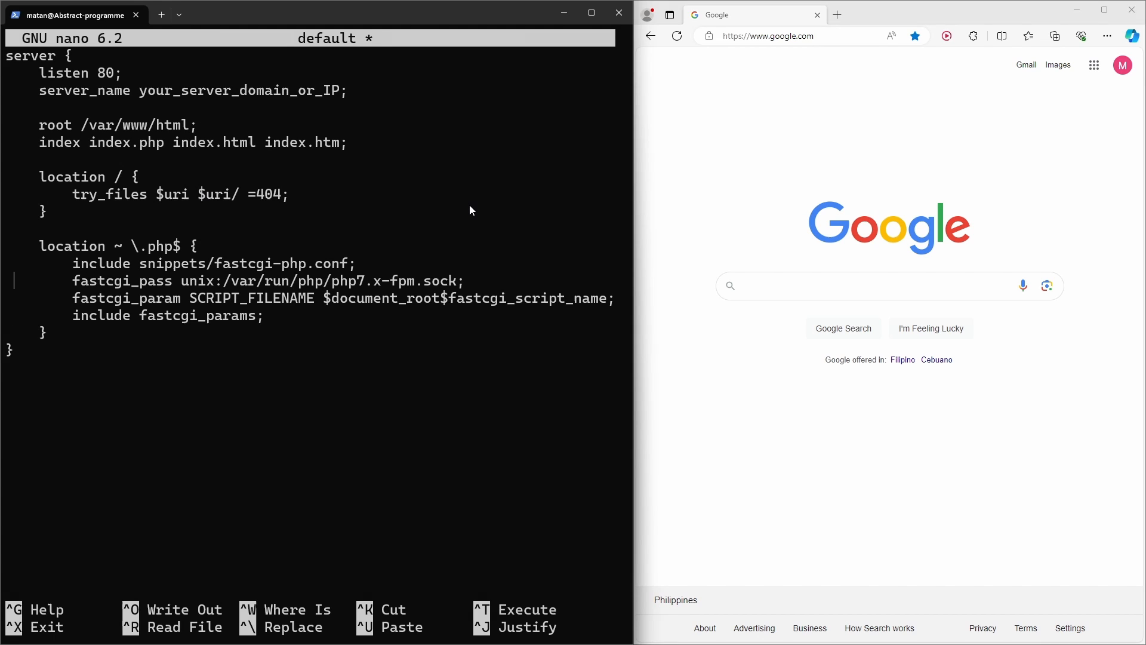
Step: Change the fastcgi_pass socket path to php8.1-fpm in the server block
{"action": "left_click", "coordinate": [368, 281]}
{"action": "type", "text": "8"}
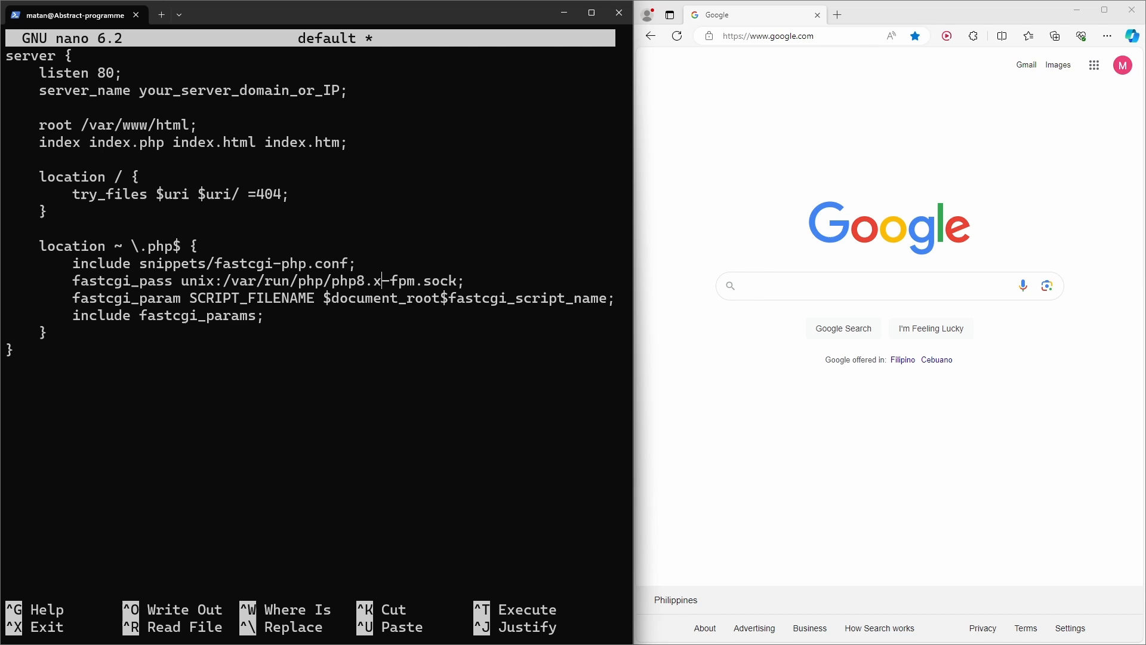
{"action": "type", "text": "1"}
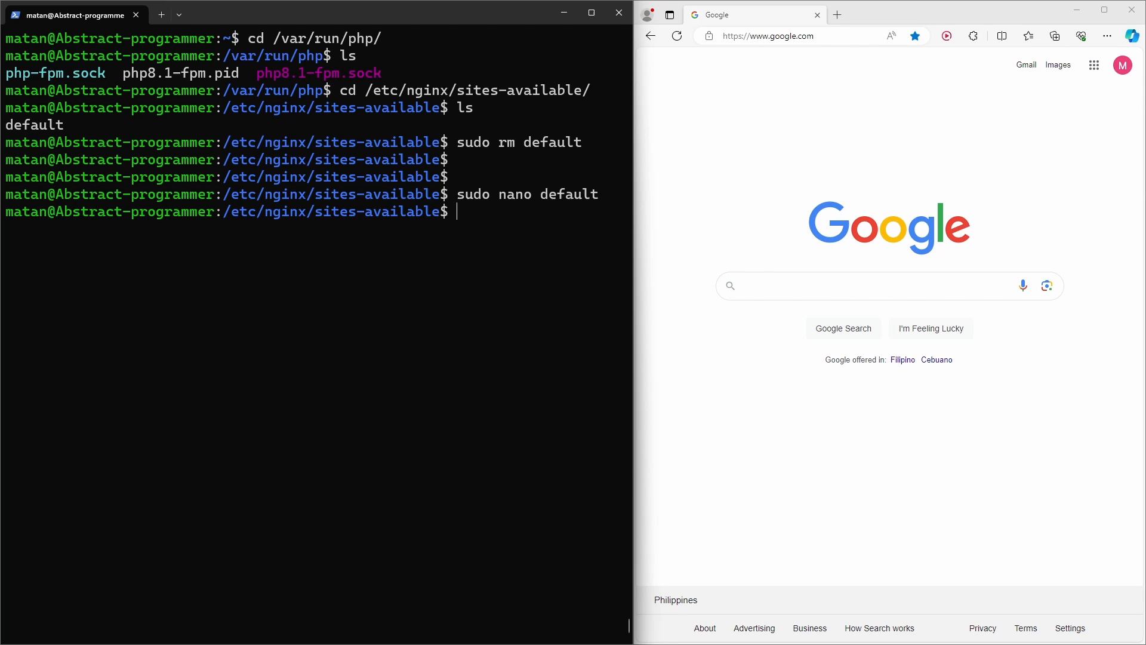
Step: Restart nginx.service, then change into /var/www/html and list its contents
{"action": "type", "text": "sudo systemctl restart nginx.service"}
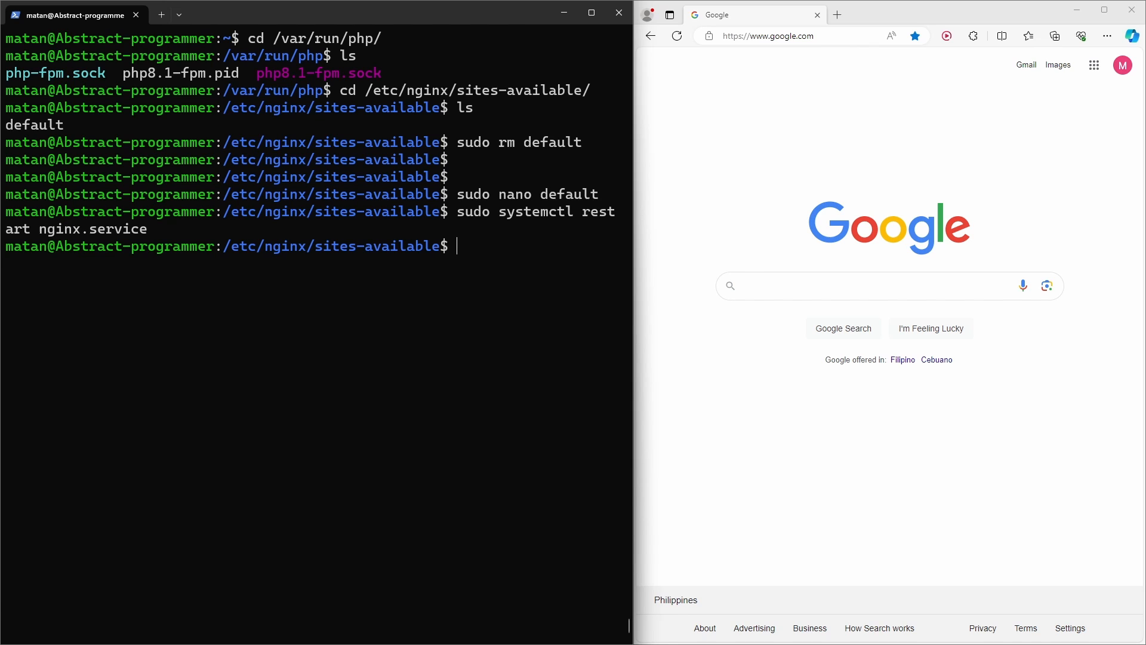
{"action": "type", "text": "cd /va"}
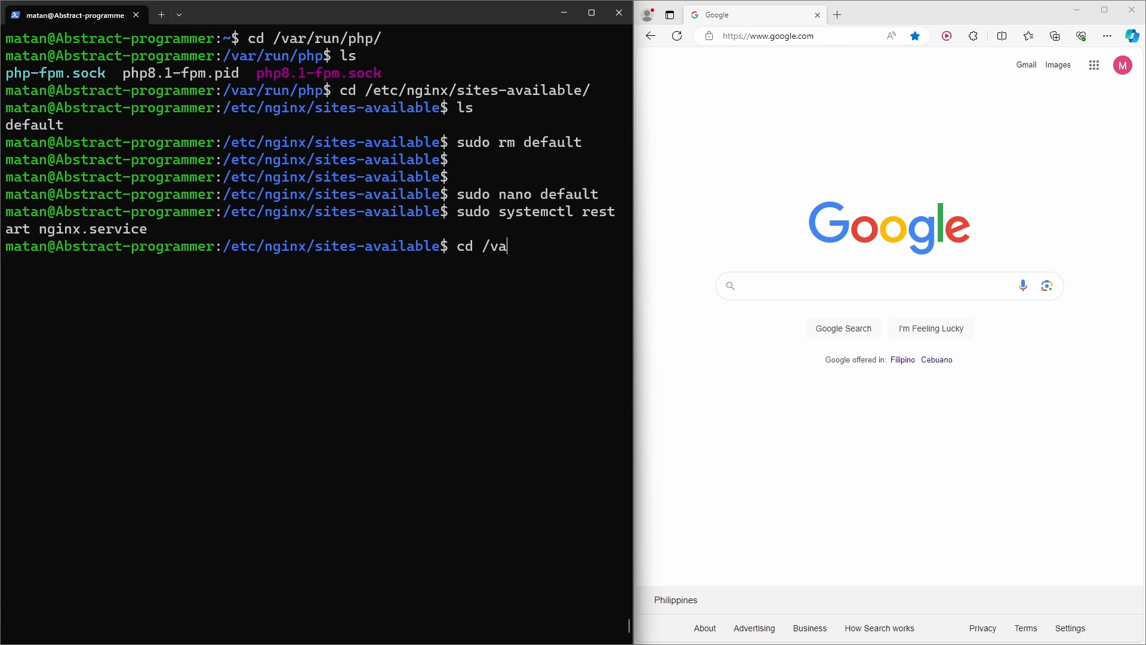
{"action": "type", "text": "r/www/html/"}
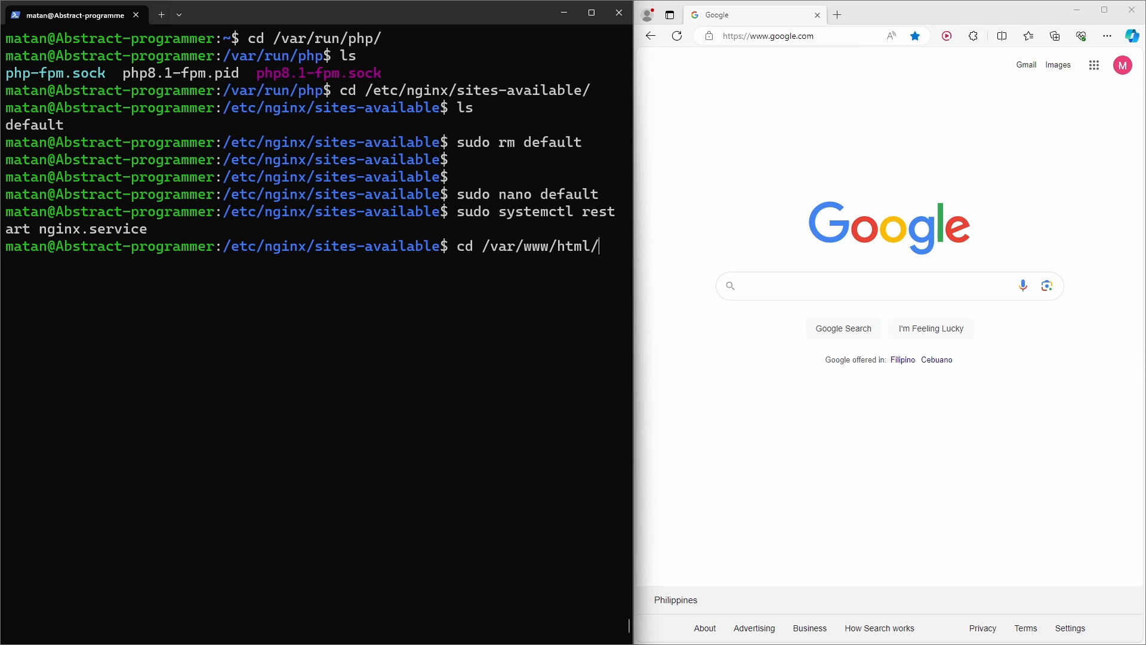
{"action": "type", "text": "ls"}
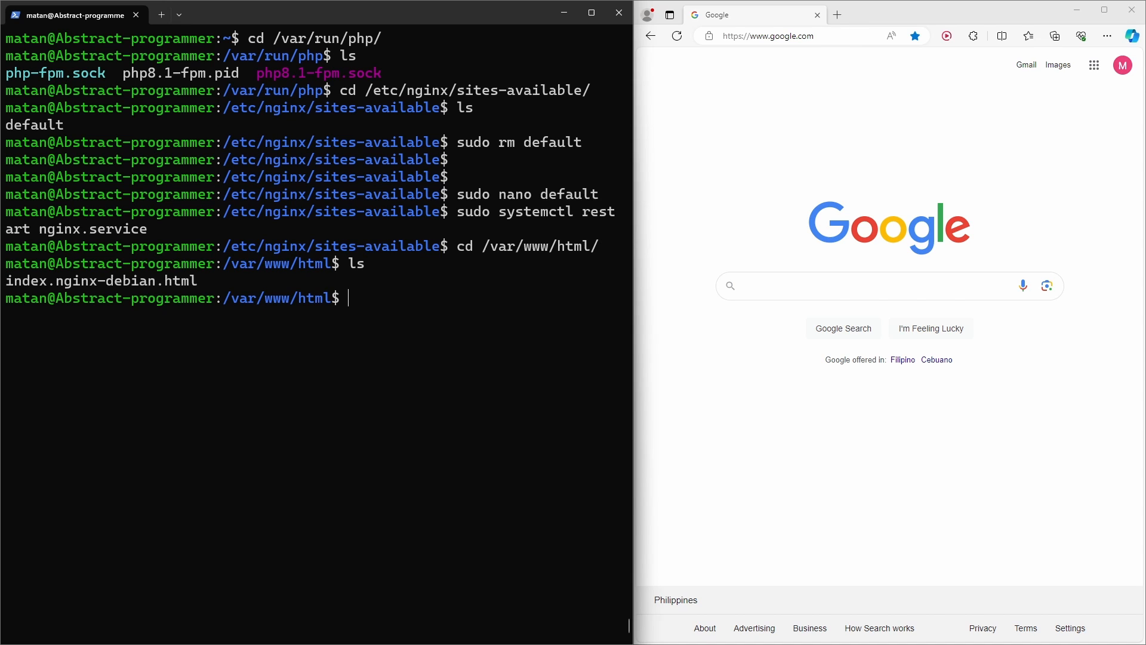
{"action": "mouse_move", "coordinate": [437, 331]}
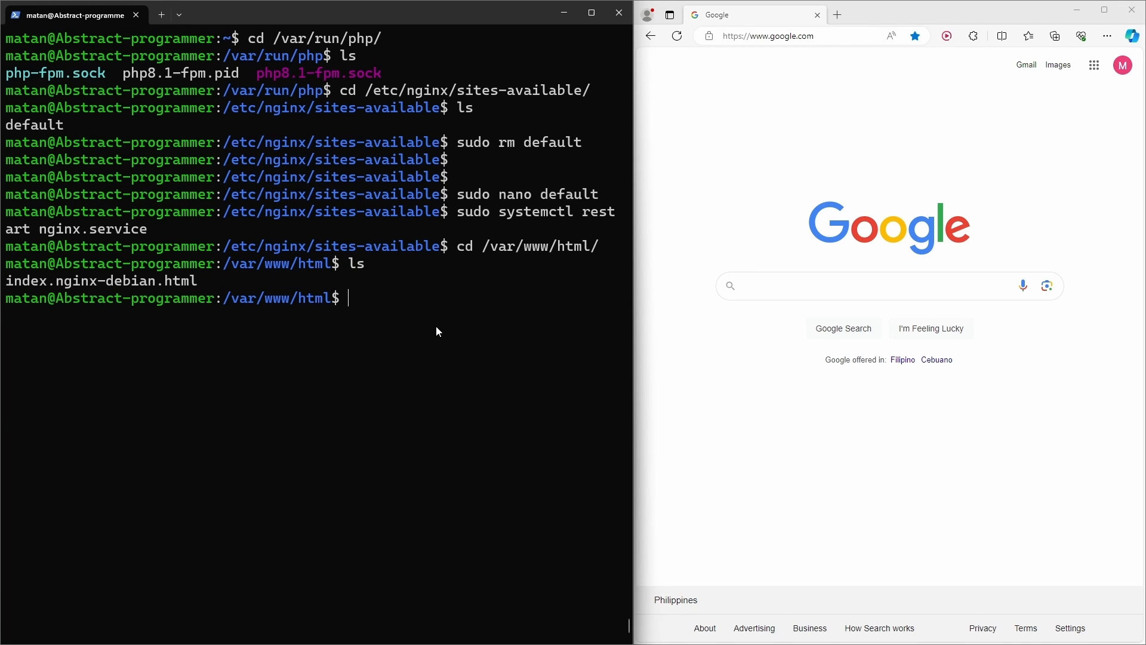
Step: Delete index.nginx-debian.html and begin searching the browser for WordPress
{"action": "type", "text": "sudo"}
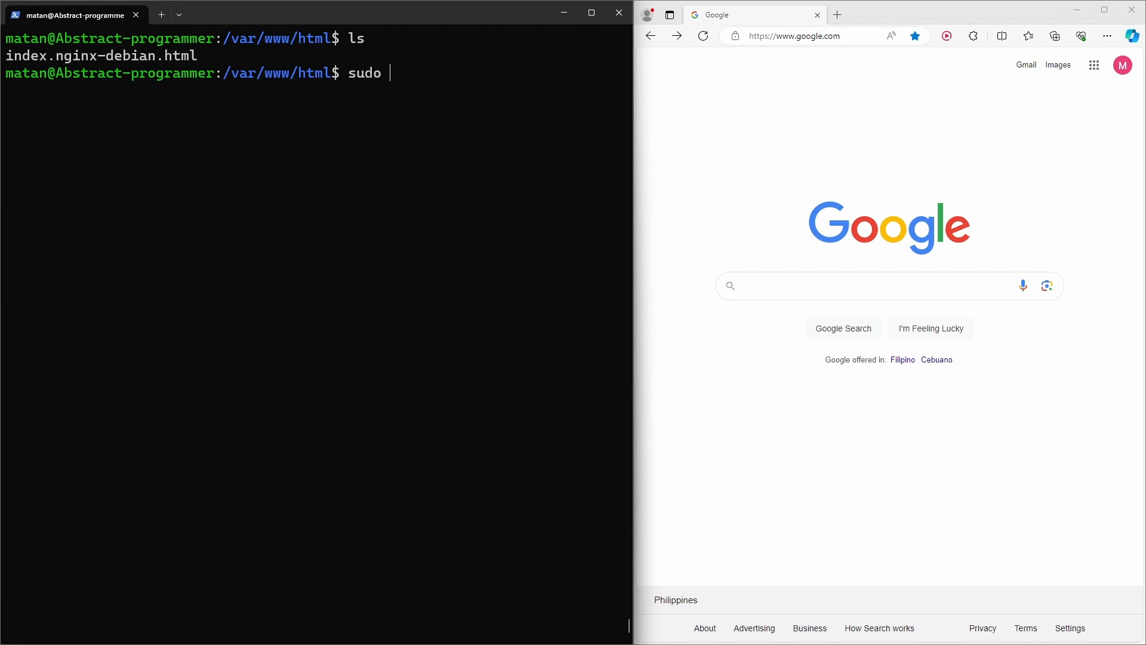
{"action": "type", "text": "rm index.nginx-debian.html"}
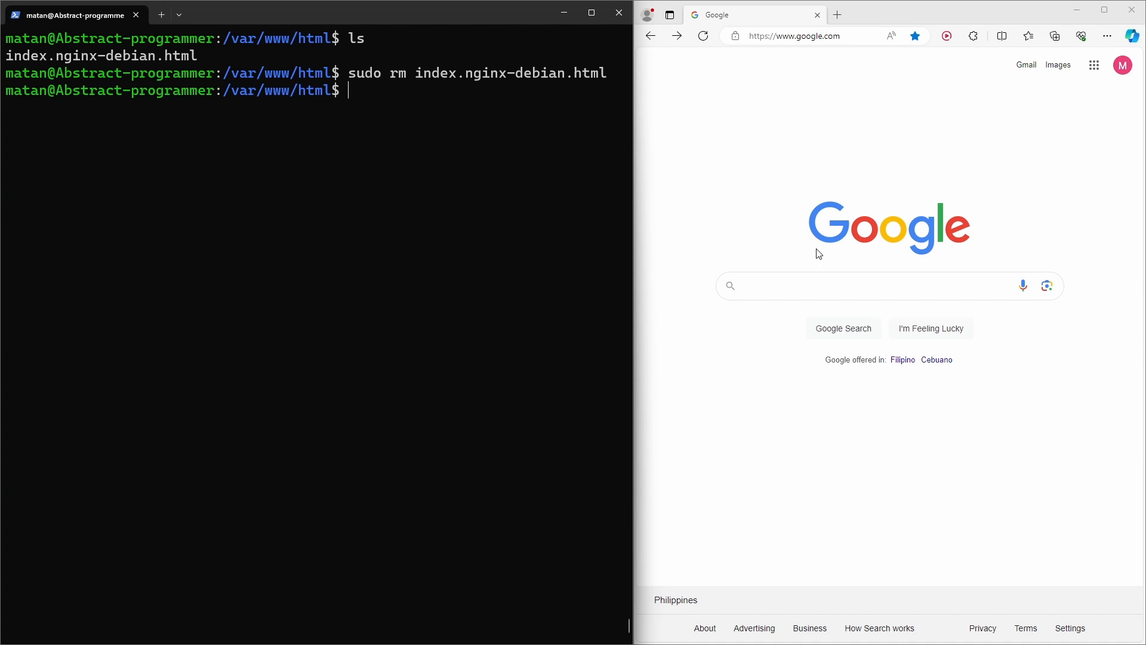
{"action": "type", "text": "word"}
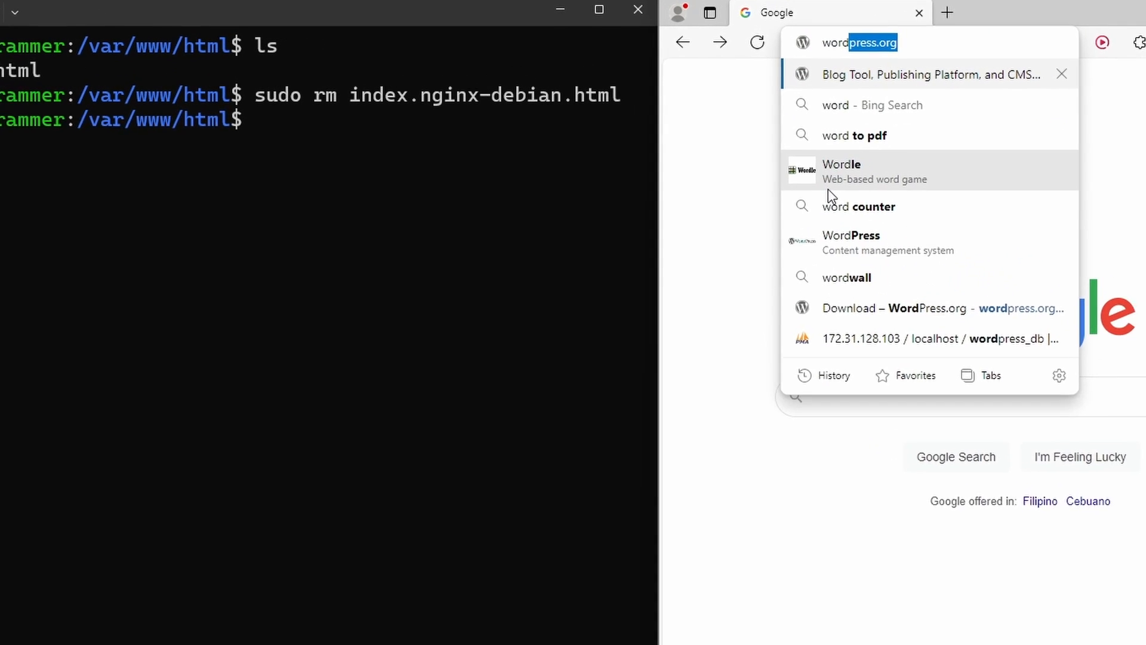
Step: Copy the Download WordPress 6.4.3 link from wordpress.org and start a sudo wget for it
{"action": "left_click", "coordinate": [929, 74]}
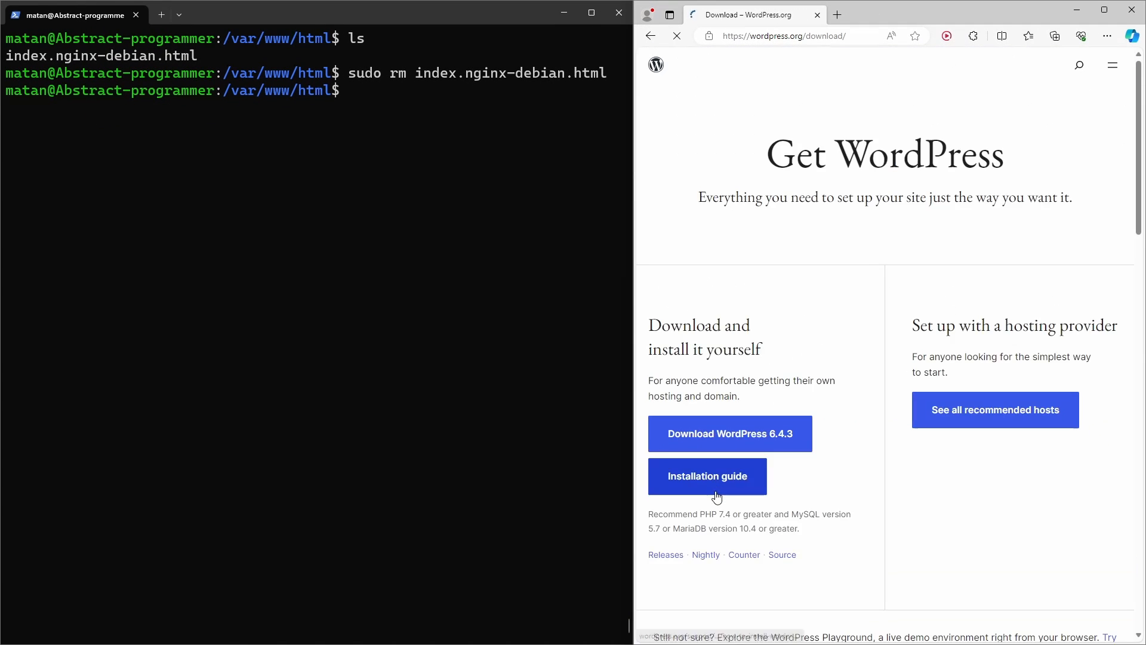
{"action": "right_click", "coordinate": [729, 432]}
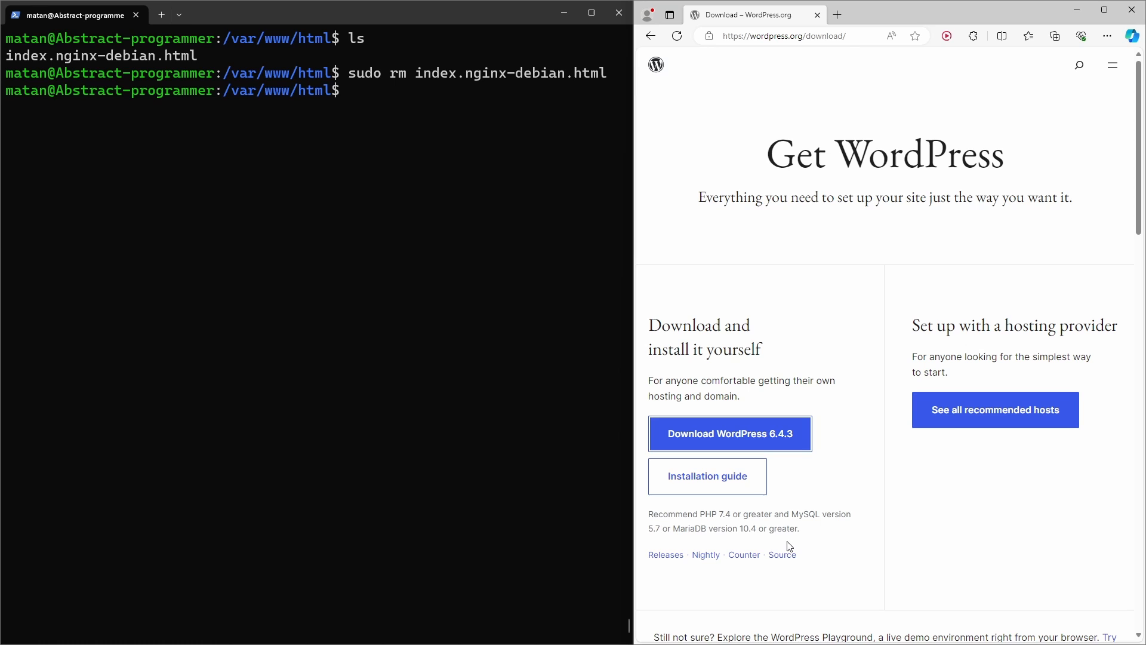
{"action": "type", "text": "su"}
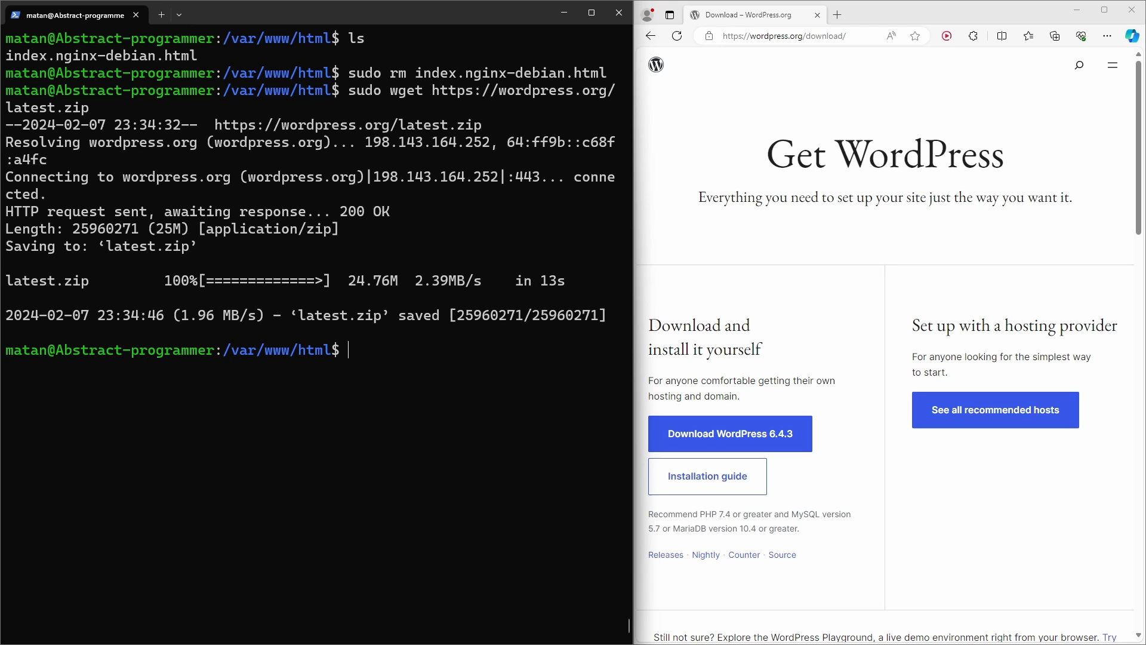
Step: List the downloaded latest.zip and extract it with sudo unzip latest.zip
{"action": "type", "text": "ls"}
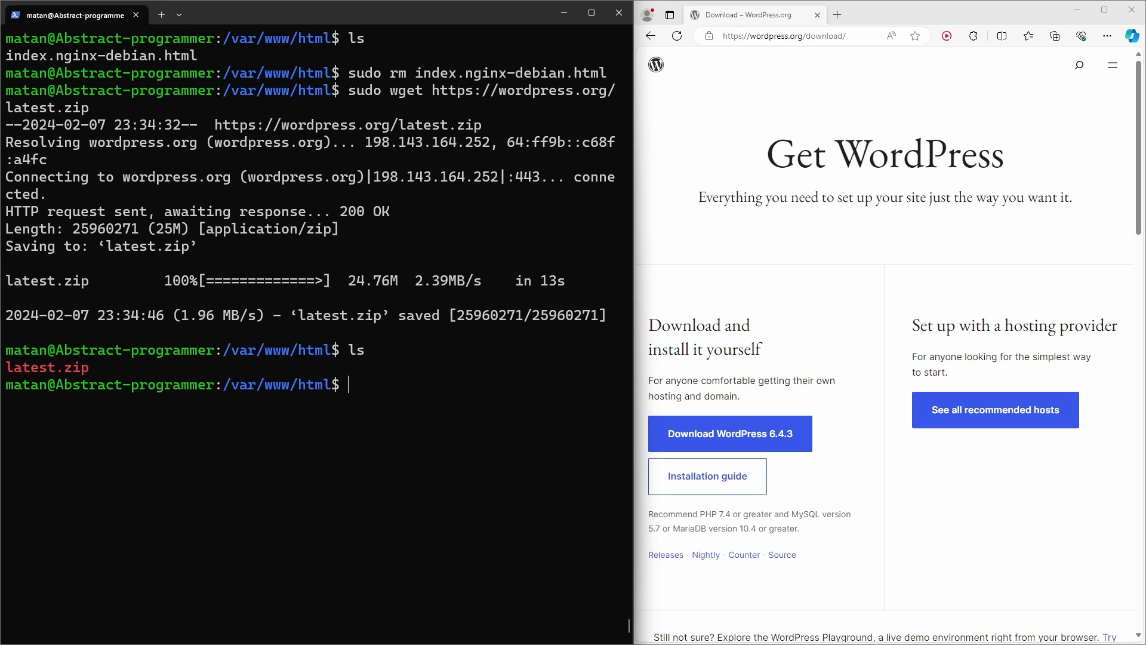
{"action": "type", "text": "sudo"}
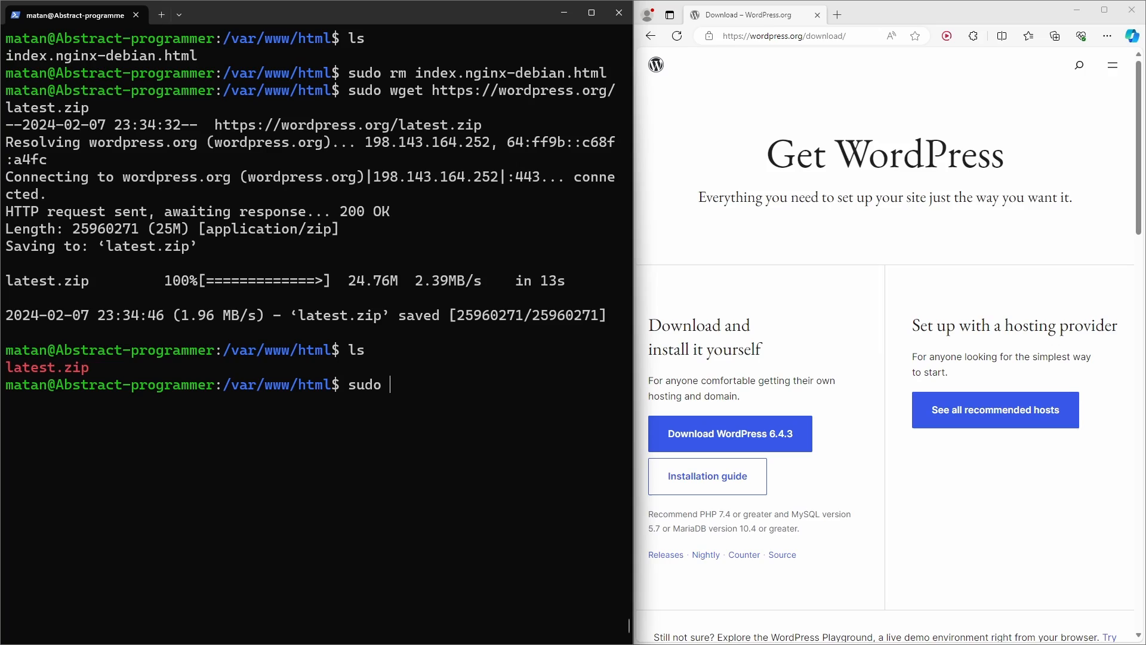
{"action": "type", "text": "unzip"}
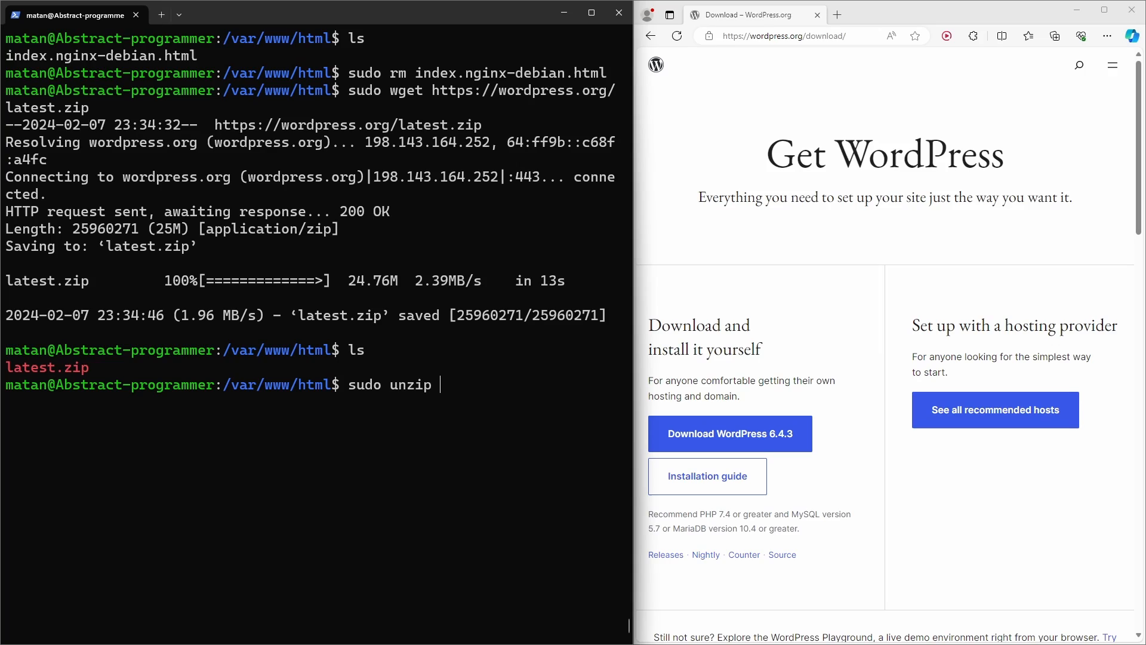
{"action": "type", "text": "latest.zip"}
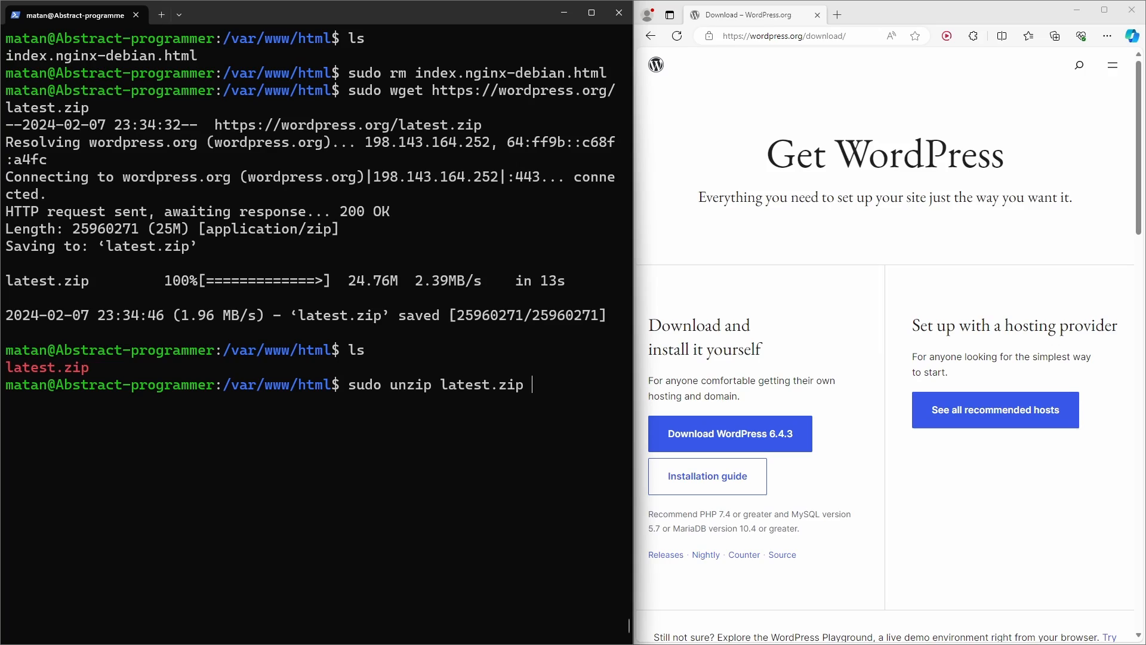
{"action": "key", "text": "Enter"}
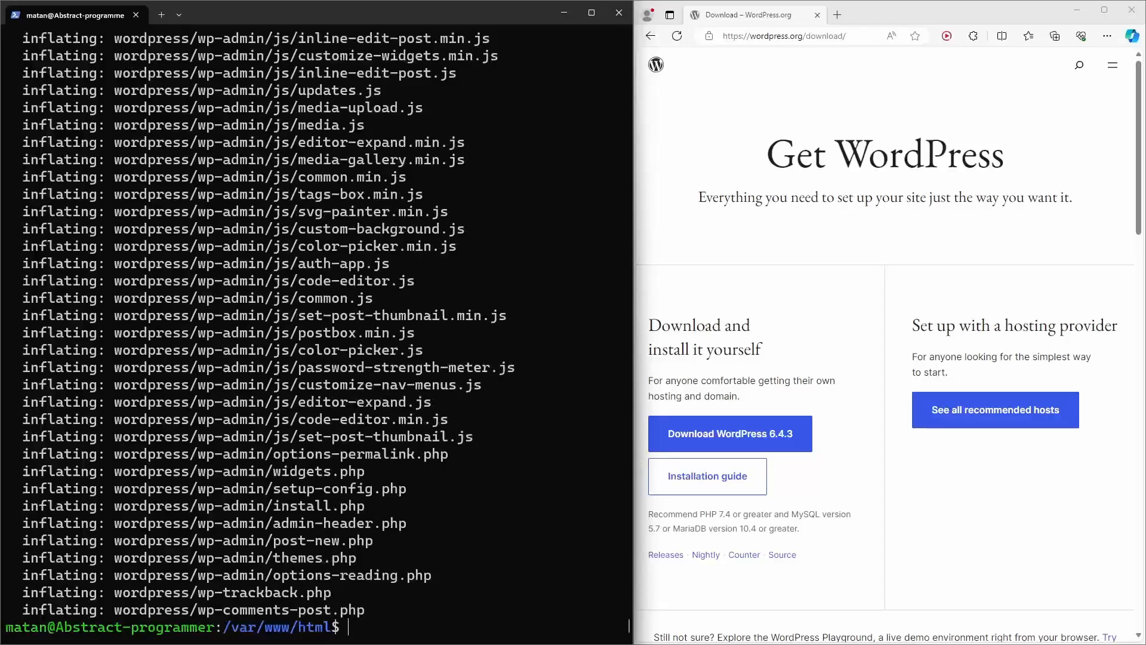
Step: Remove latest.zip, move wordpress/* into /var/www/html, and verify with ls -l
{"action": "type", "text": "ls"}
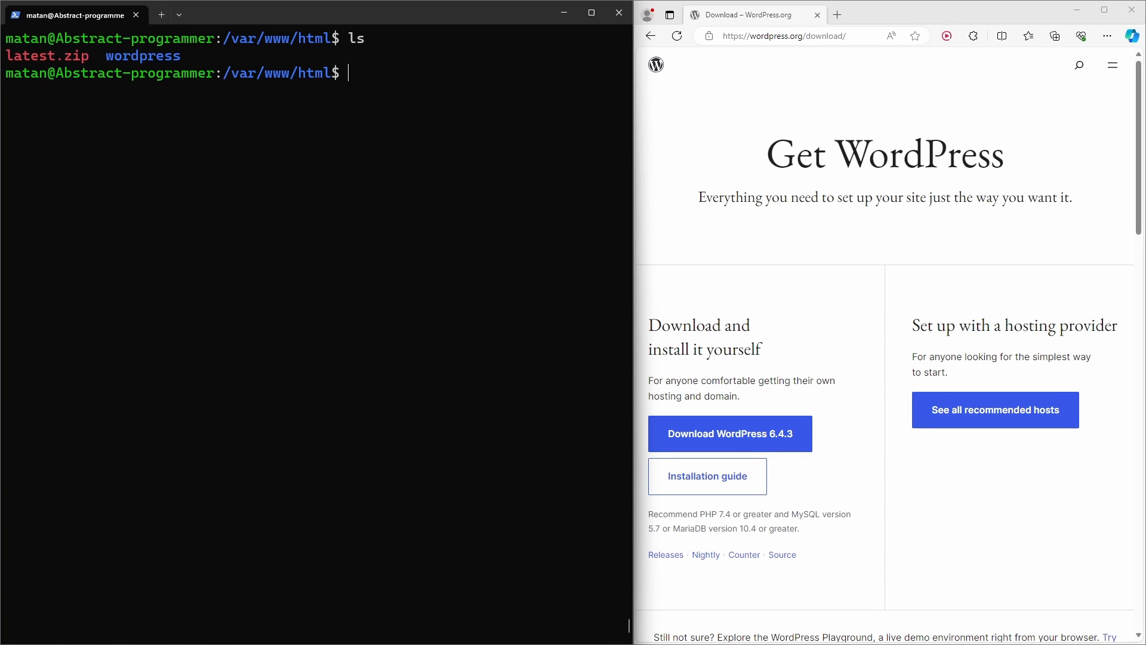
{"action": "type", "text": "sudo rm latest.zip"}
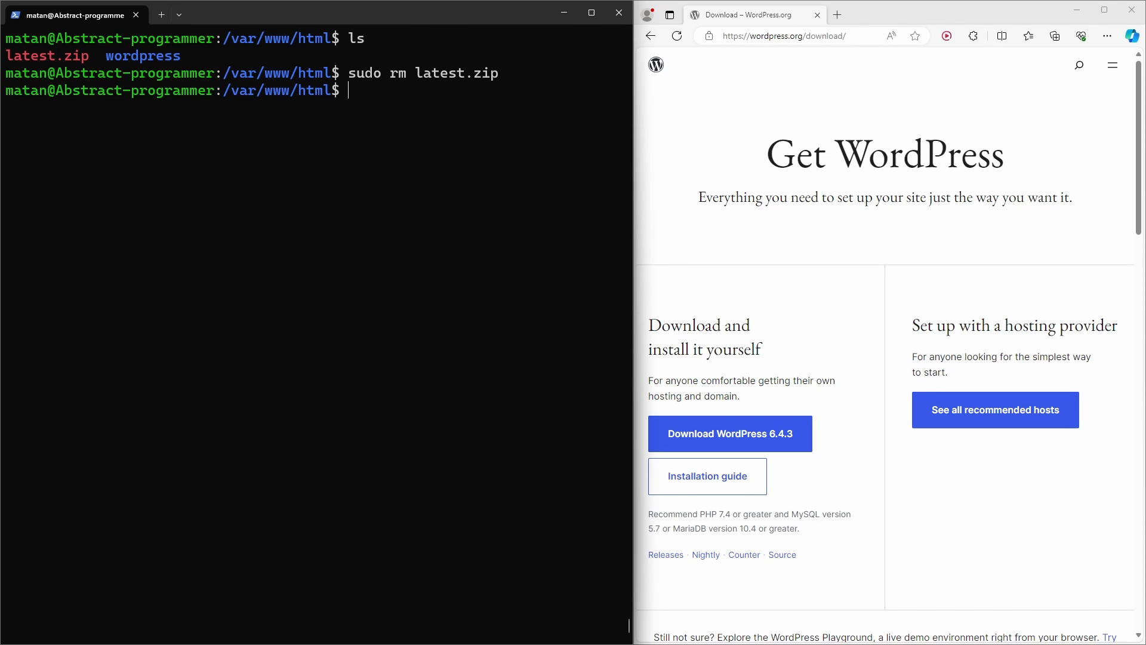
{"action": "type", "text": "sudo"}
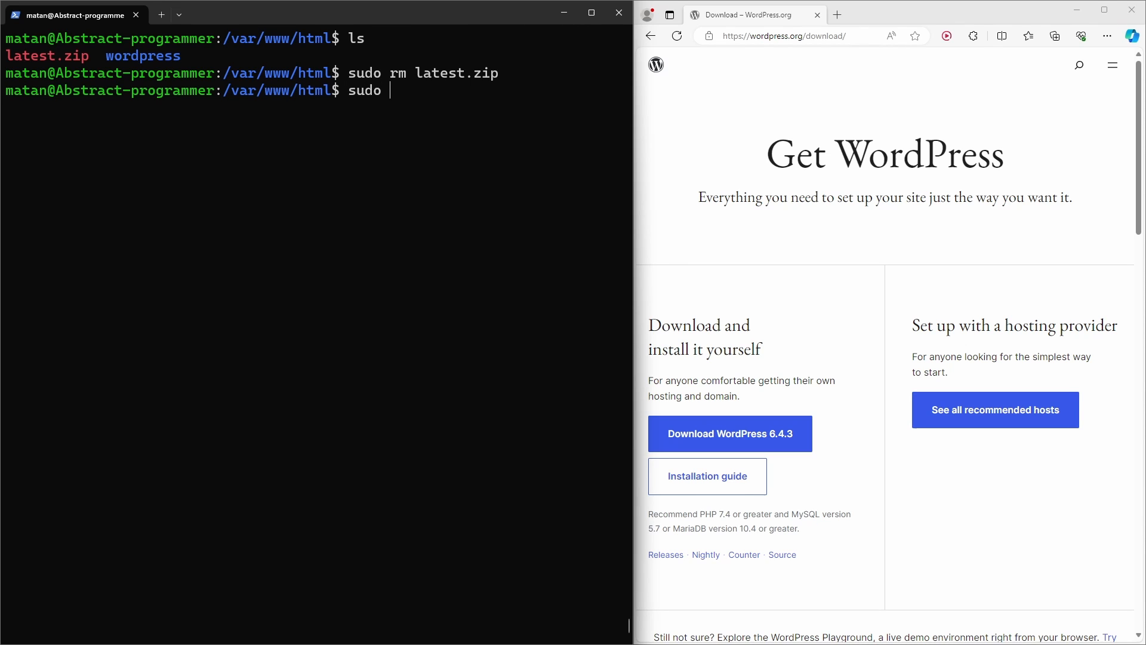
{"action": "type", "text": "mv wor"}
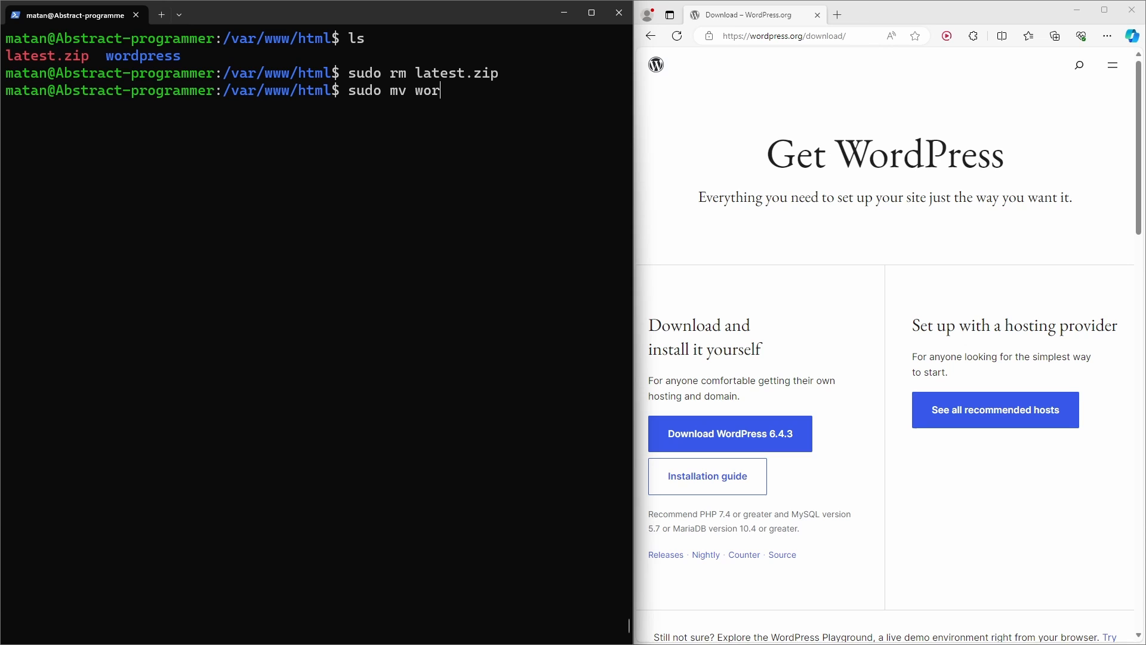
{"action": "type", "text": "dpress/* ."}
{"action": "type", "text": "ls"}
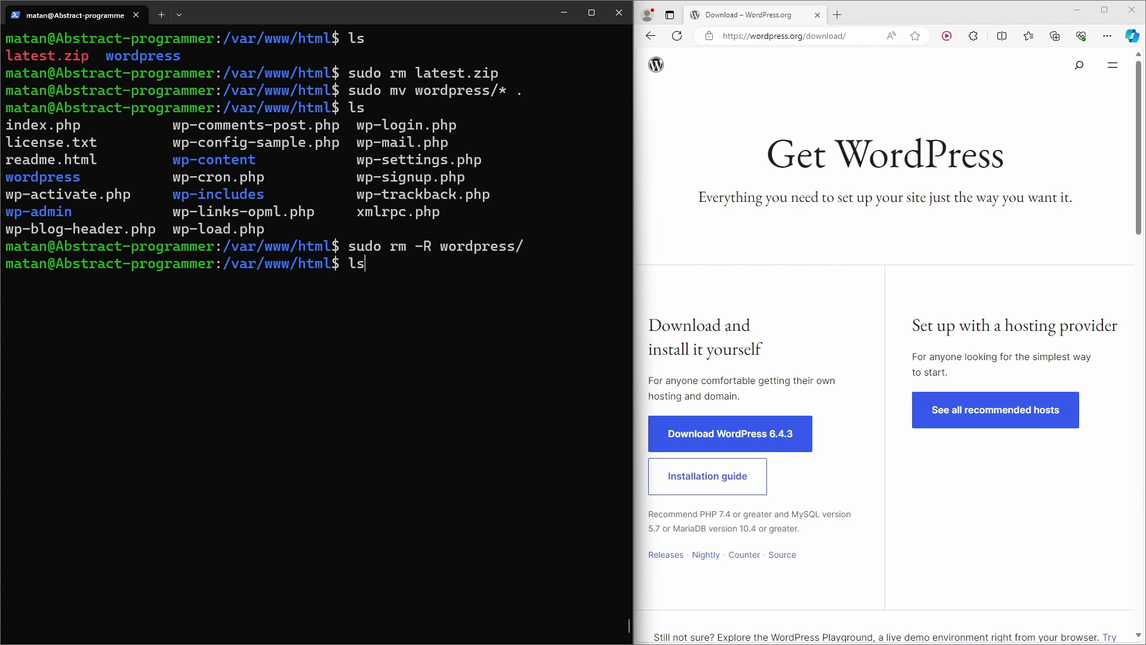
{"action": "type", "text": "-l"}
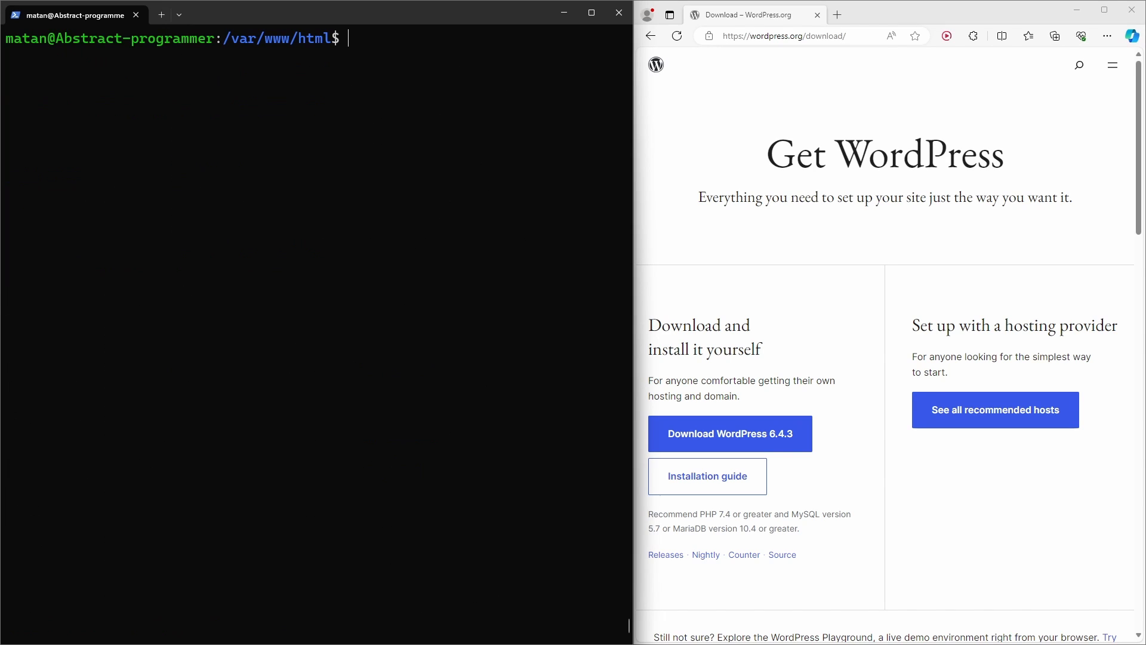
Step: Run sudo chown -R www-data:www-data *, check with ls -l, and find the server IP with ip a
{"action": "type", "text": "sudo chown -R"}
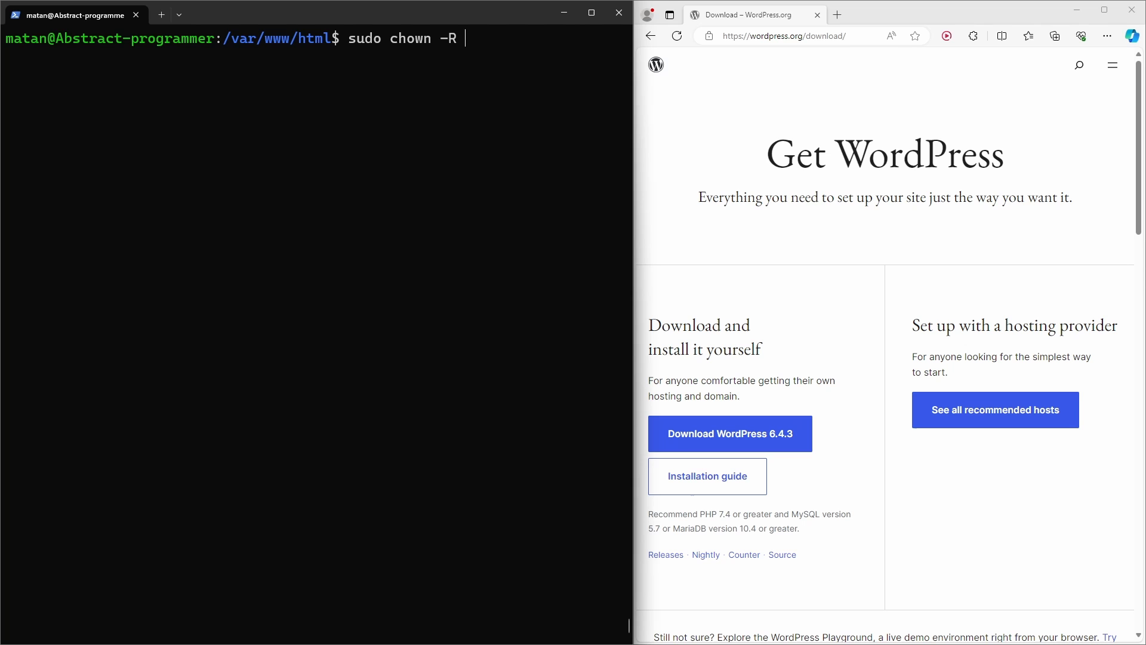
{"action": "type", "text": "www-data:www-data *"}
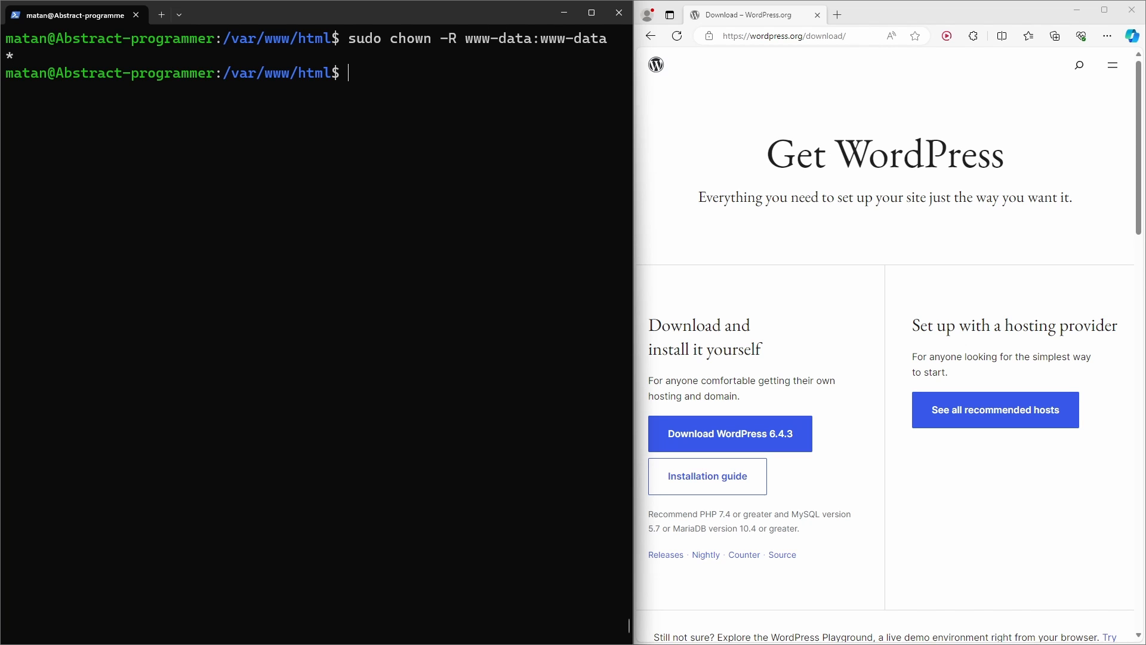
{"action": "type", "text": "ls -l"}
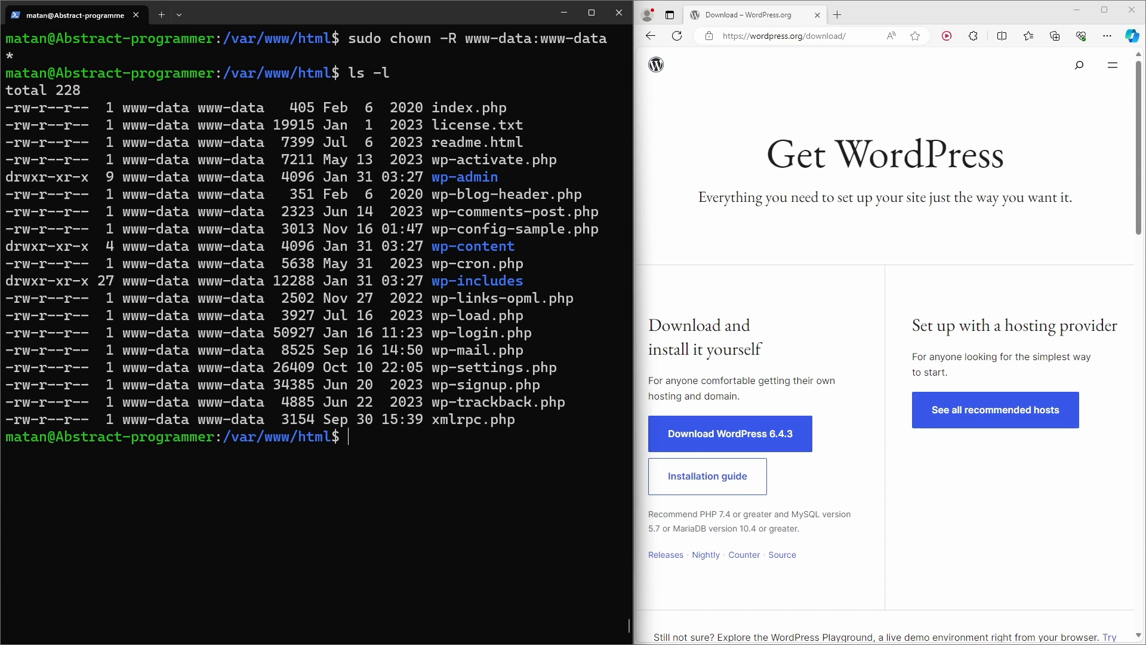
{"action": "type", "text": "ip a"}
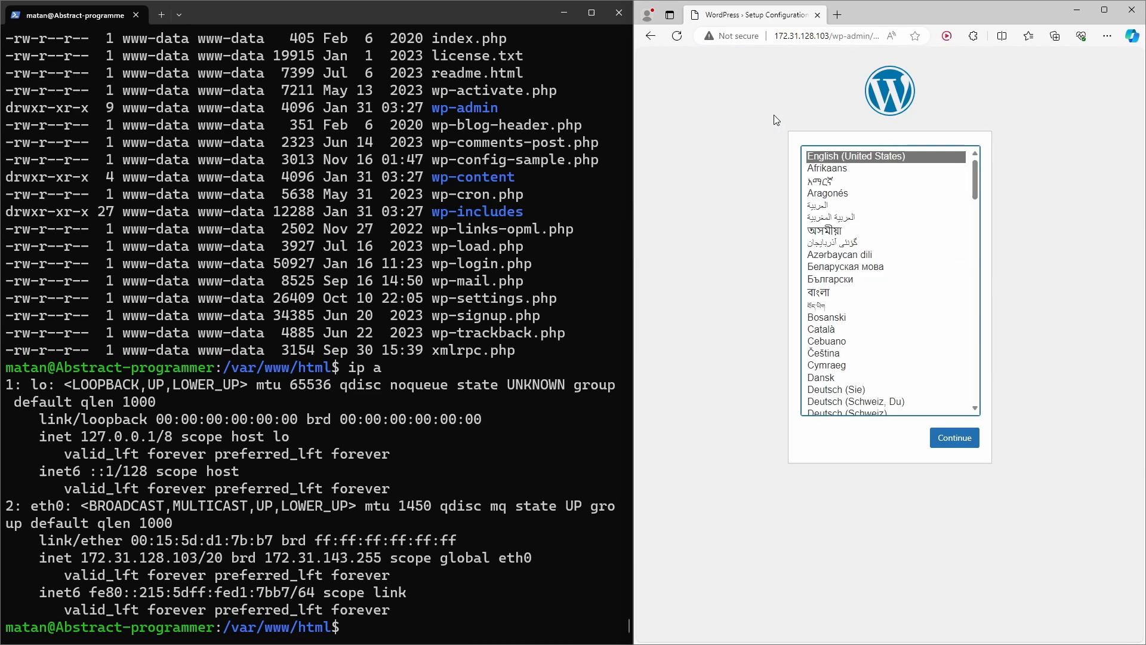
{"action": "mouse_move", "coordinate": [876, 437]}
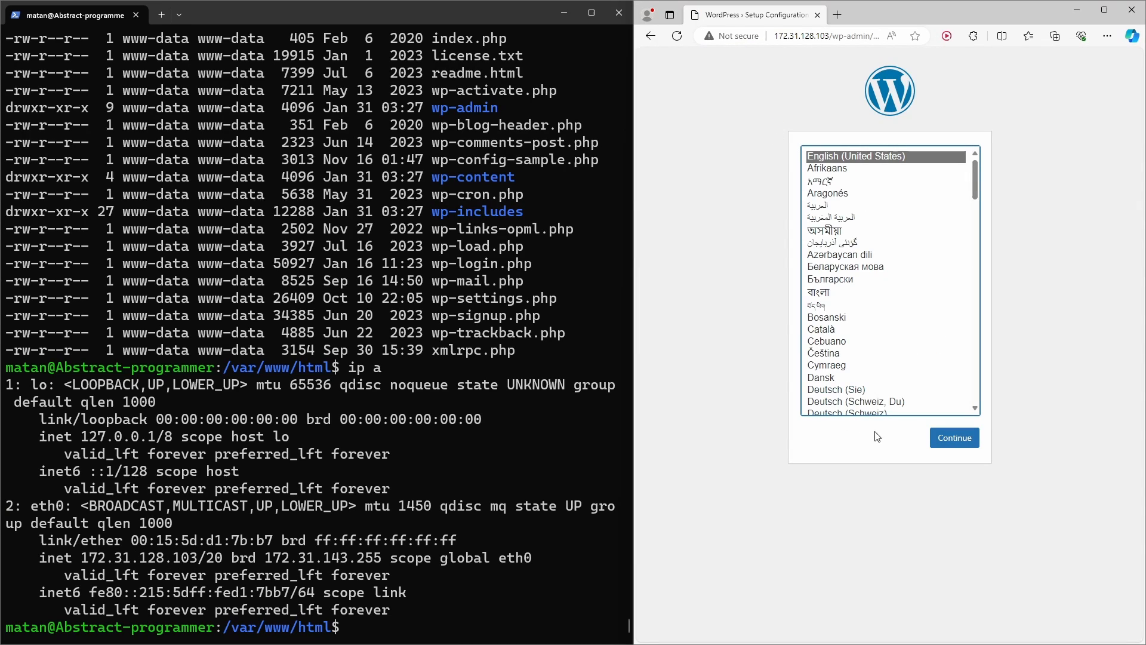
Step: Keep English selected and continue to the WordPress welcome page
{"action": "left_click", "coordinate": [953, 437]}
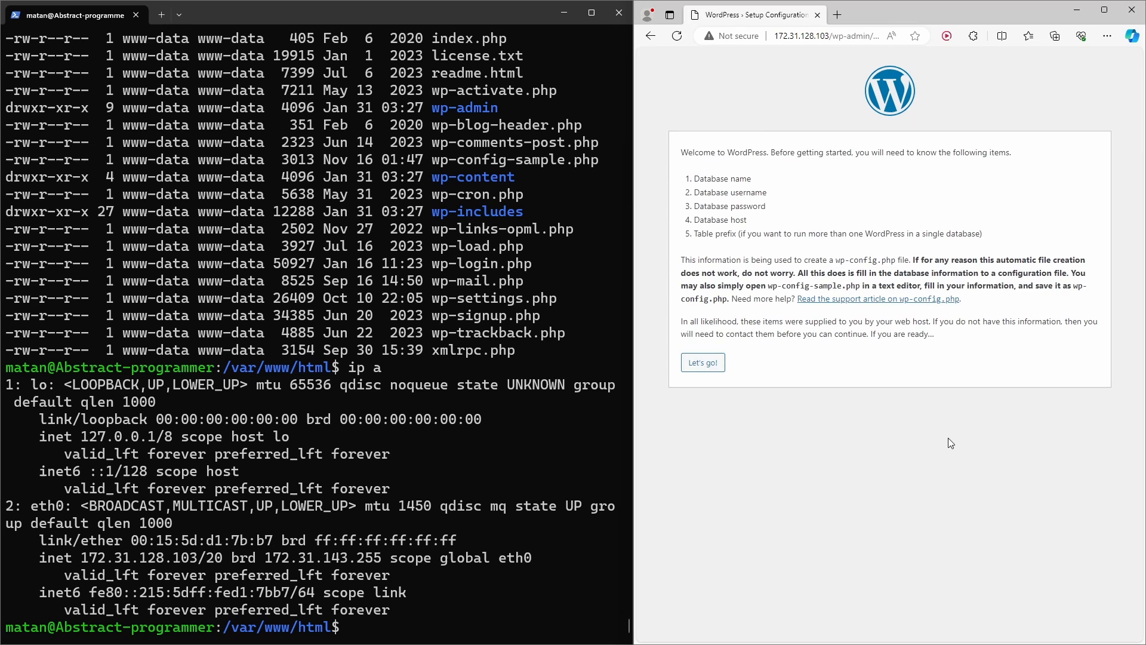
{"action": "mouse_move", "coordinate": [443, 435]}
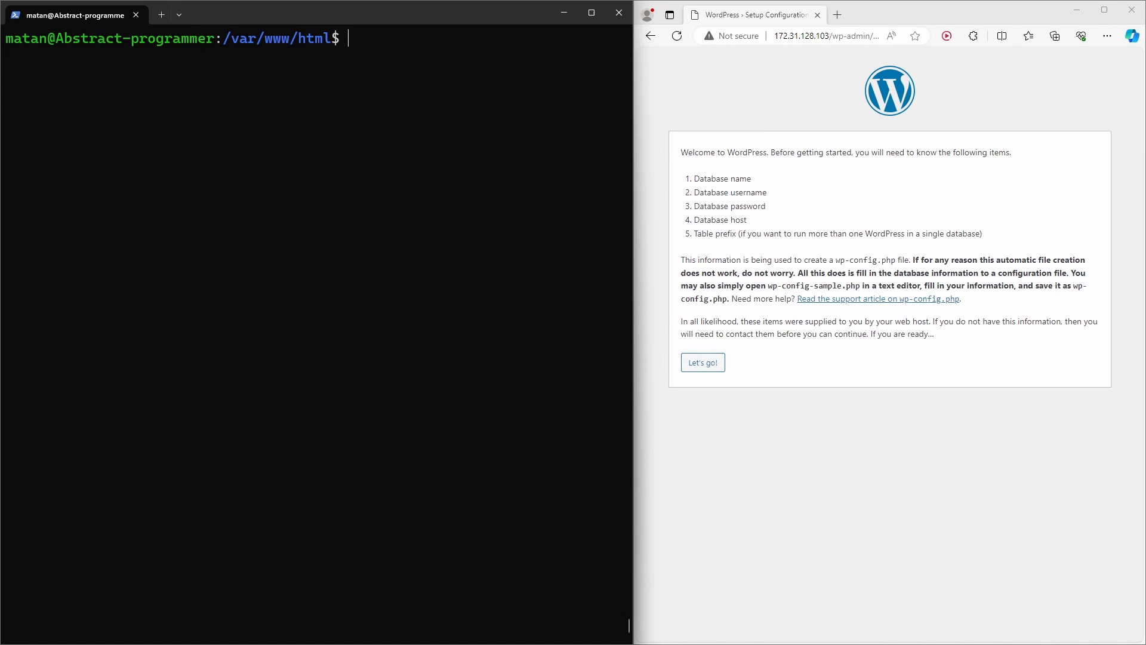
Step: Run sudo mysql_secure_installation to start the MySQL hardening script
{"action": "type", "text": "sudo"}
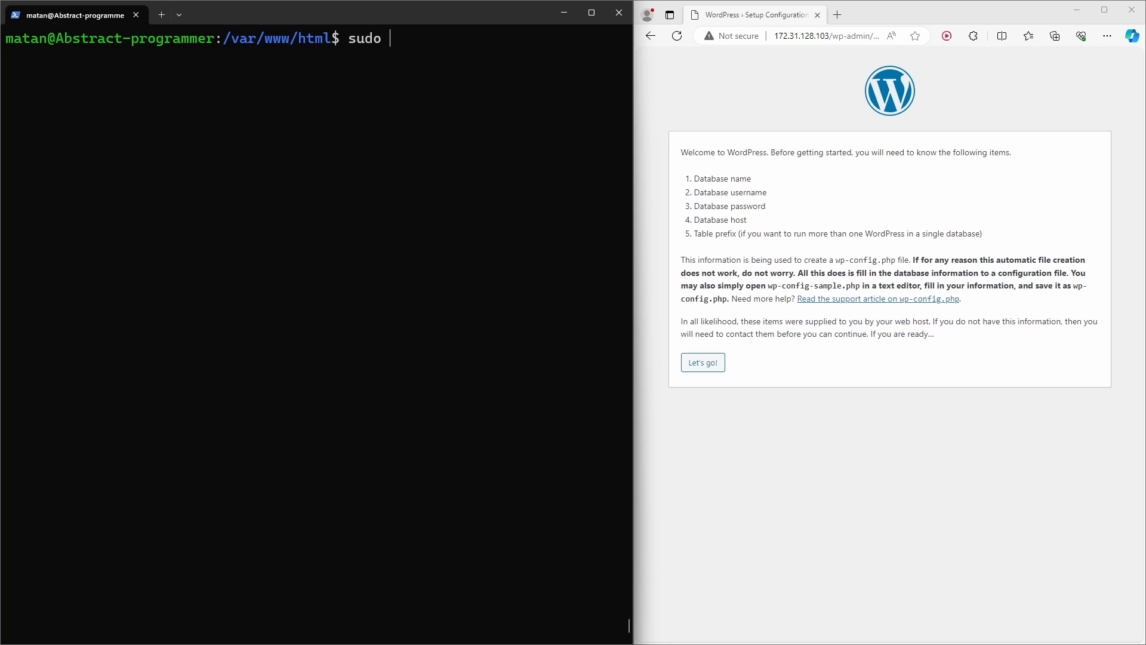
{"action": "type", "text": "mysq"}
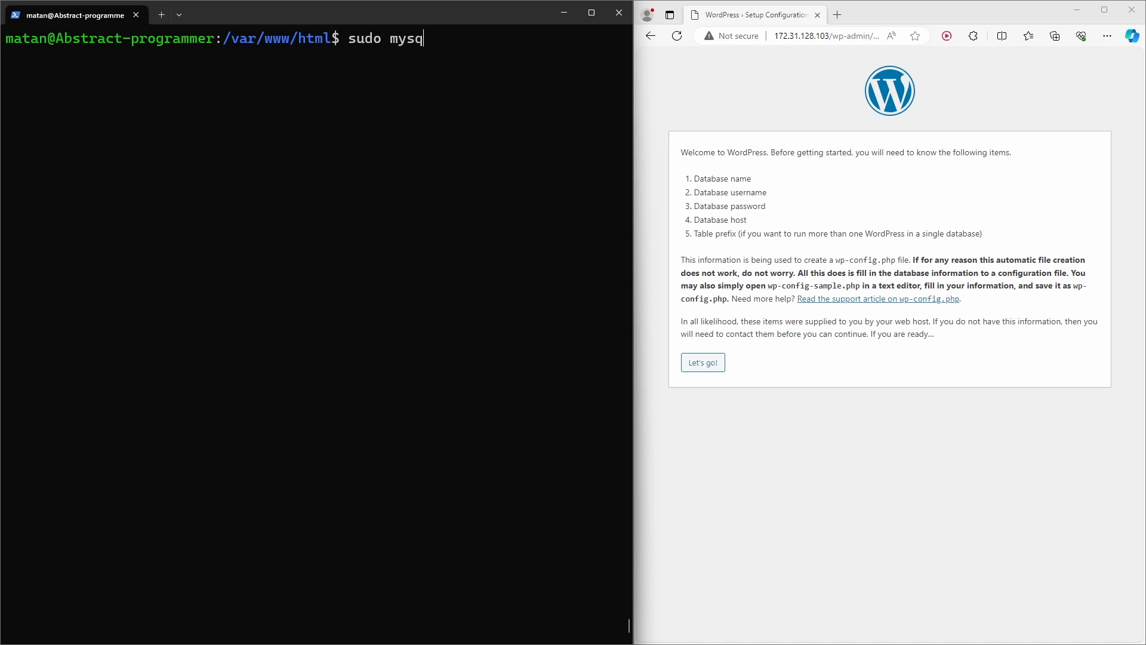
{"action": "type", "text": "l_sec"}
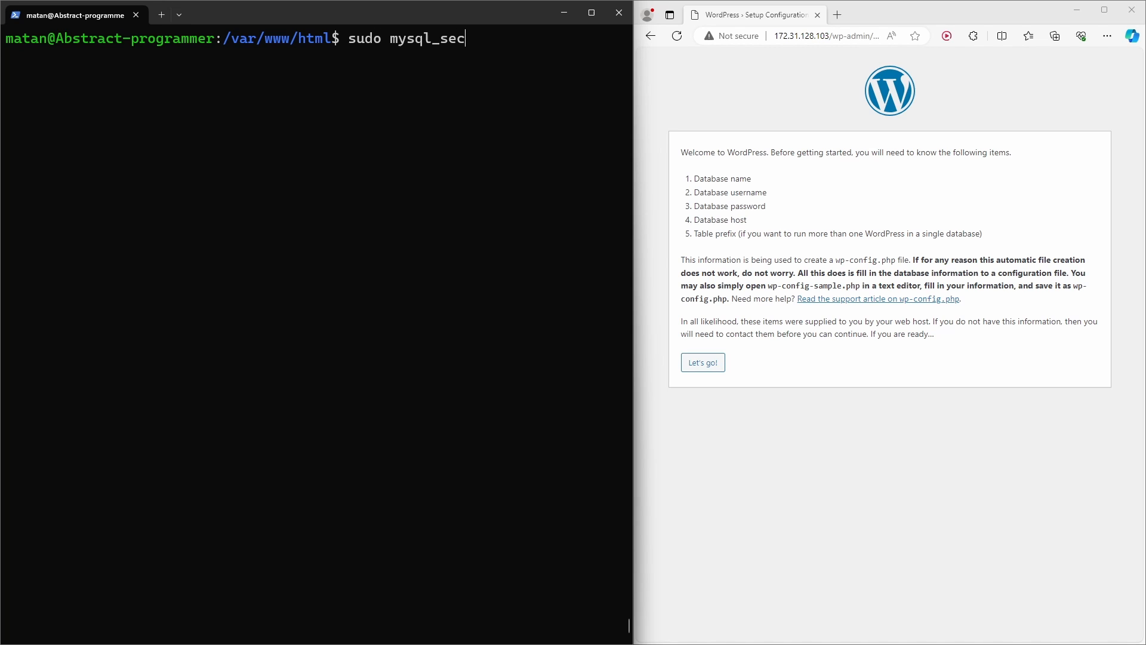
{"action": "type", "text": "ure_installation"}
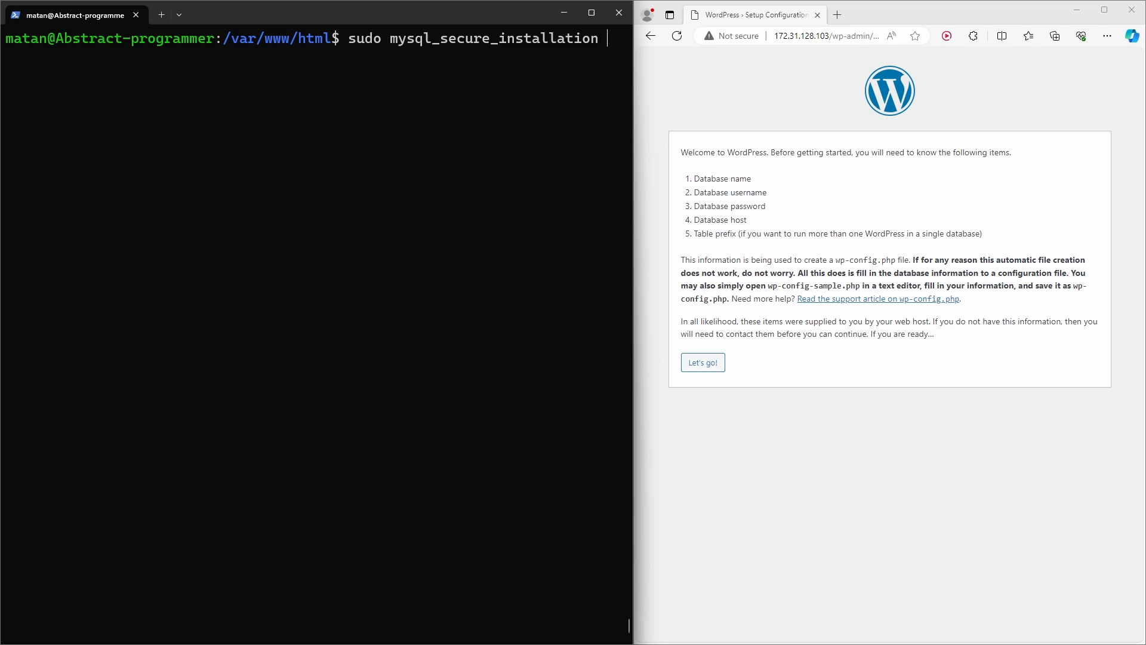
{"action": "key", "text": "Return"}
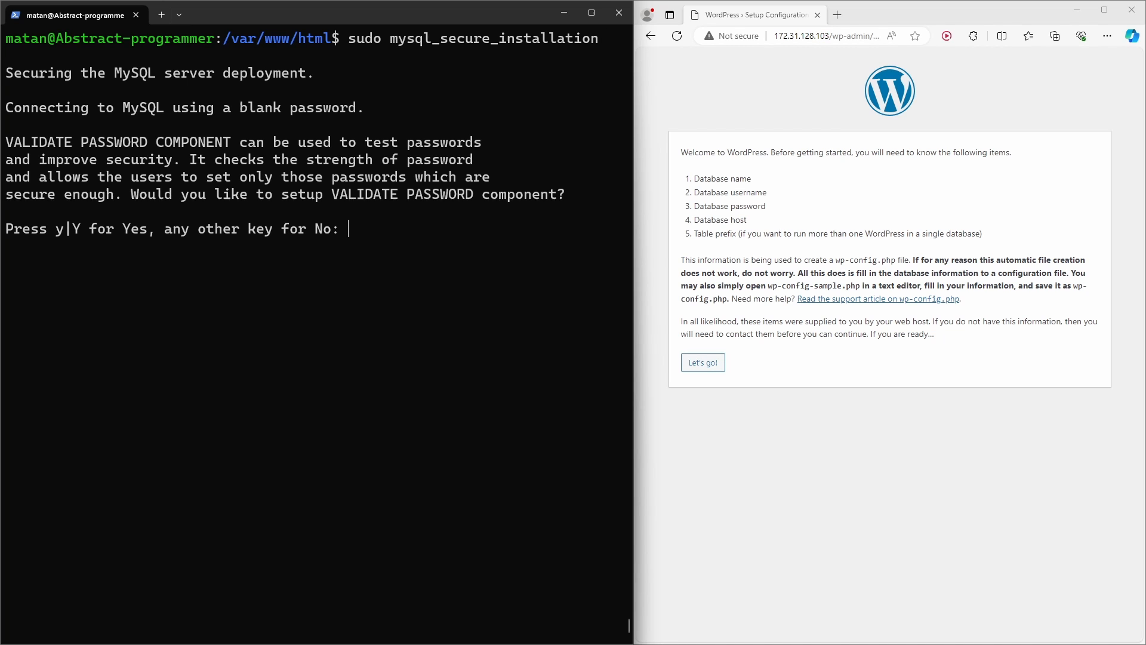
Step: Enable STRONG (2) password validation, remove anonymous users, disallow remote root, drop test DB, reload privileges
{"action": "type", "text": "y"}
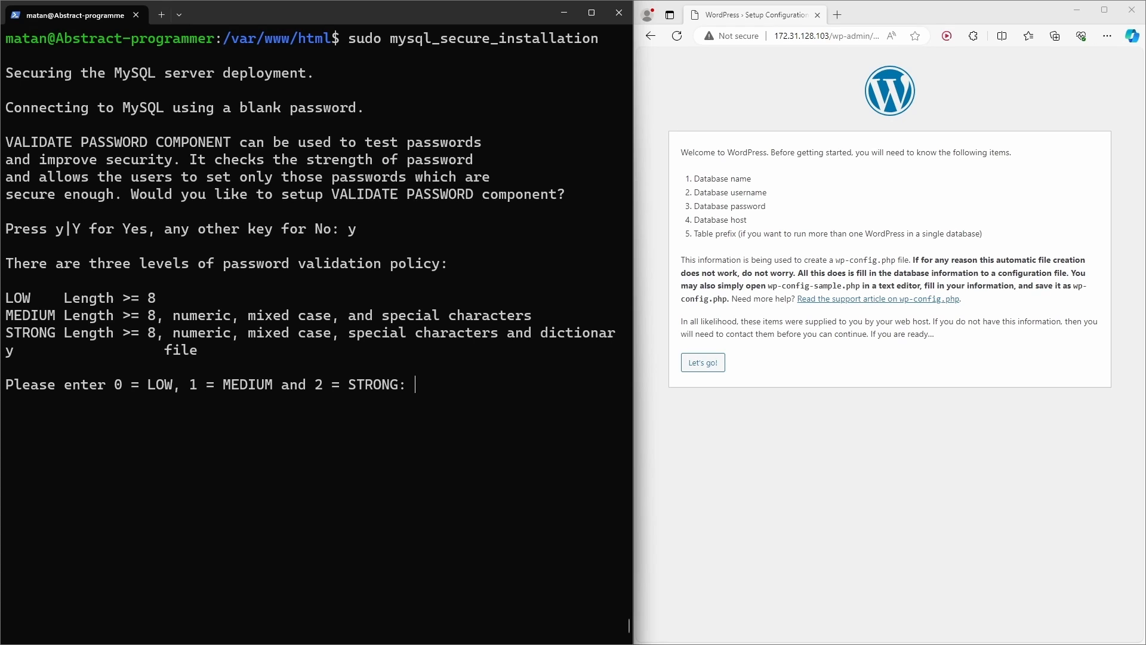
{"action": "type", "text": "2"}
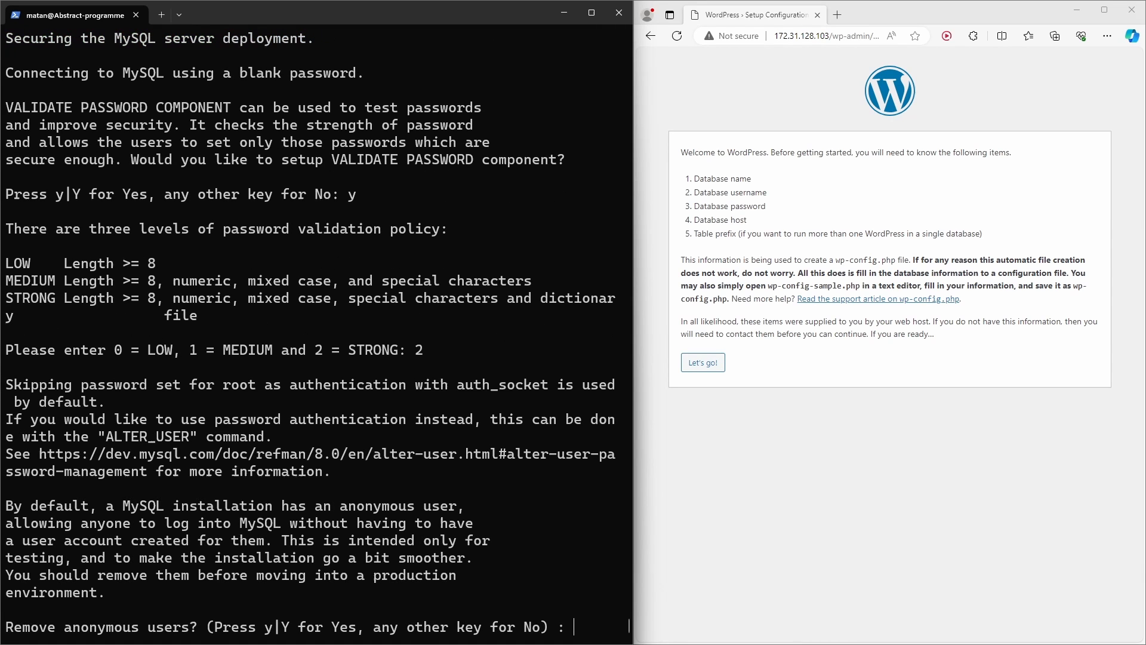
{"action": "type", "text": "y"}
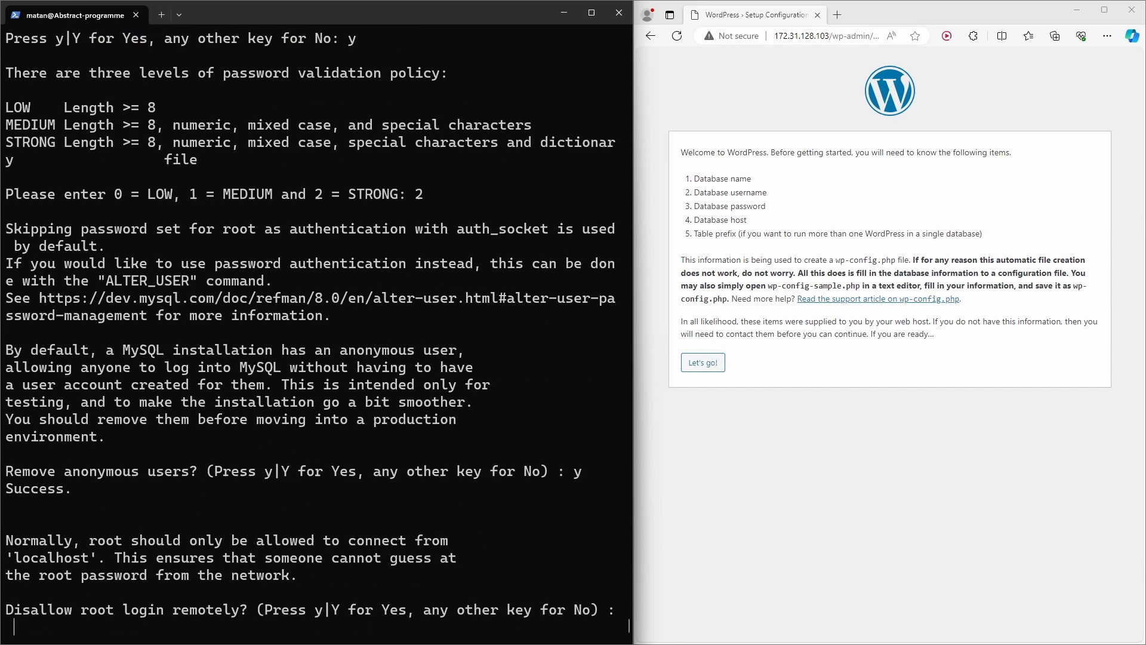
{"action": "type", "text": "y"}
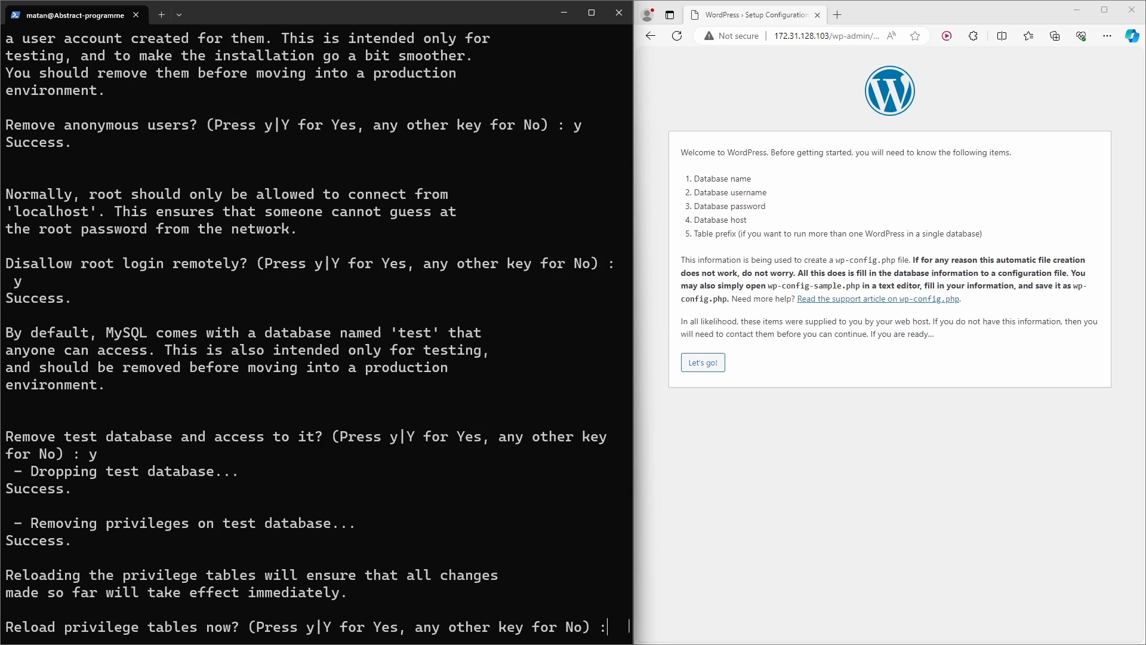
{"action": "type", "text": "y"}
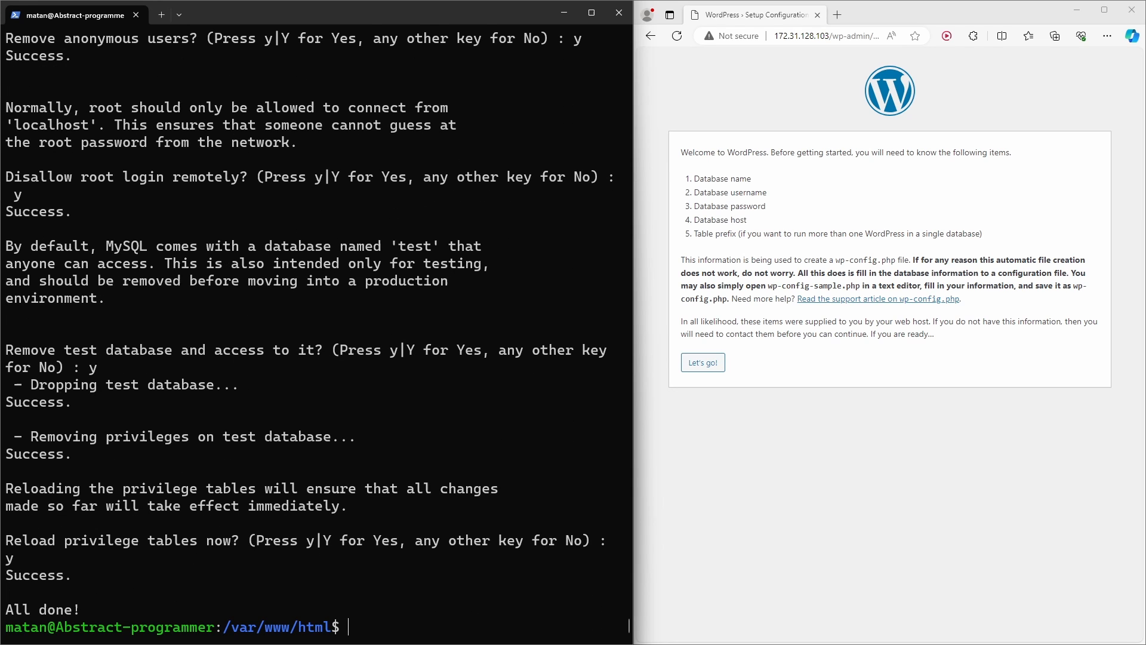
{"action": "type", "text": "sudo mysql"}
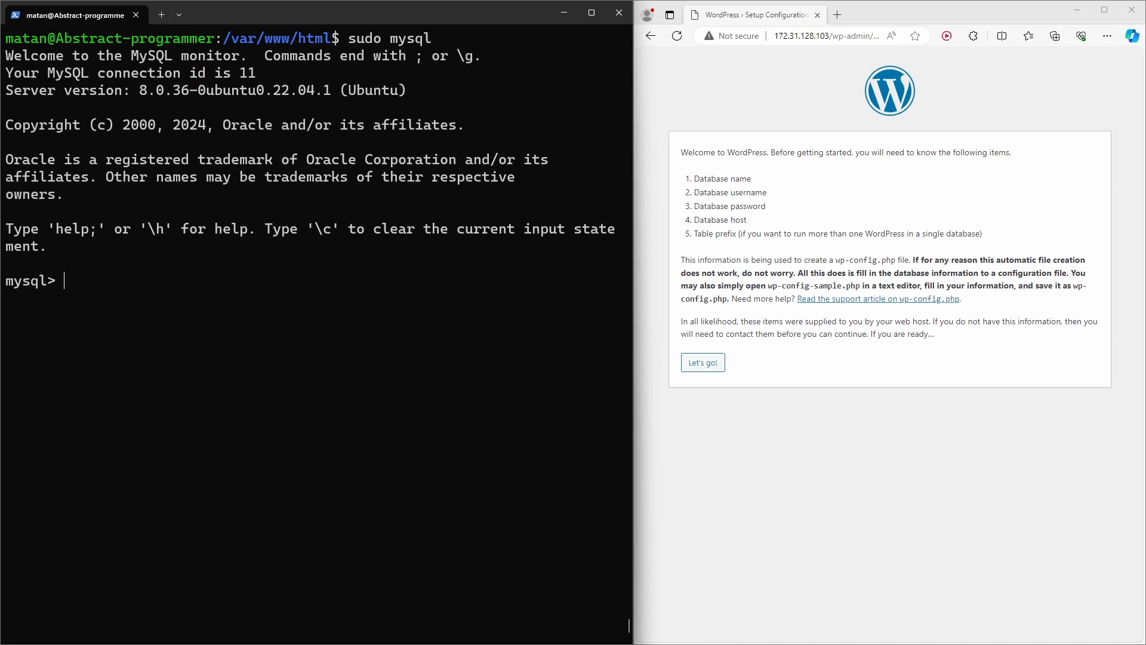
Step: Create database wordpress_db and user 'wordpress_user'@'localhost' identified by its password
{"action": "type", "text": "CREATE DATABASE"}
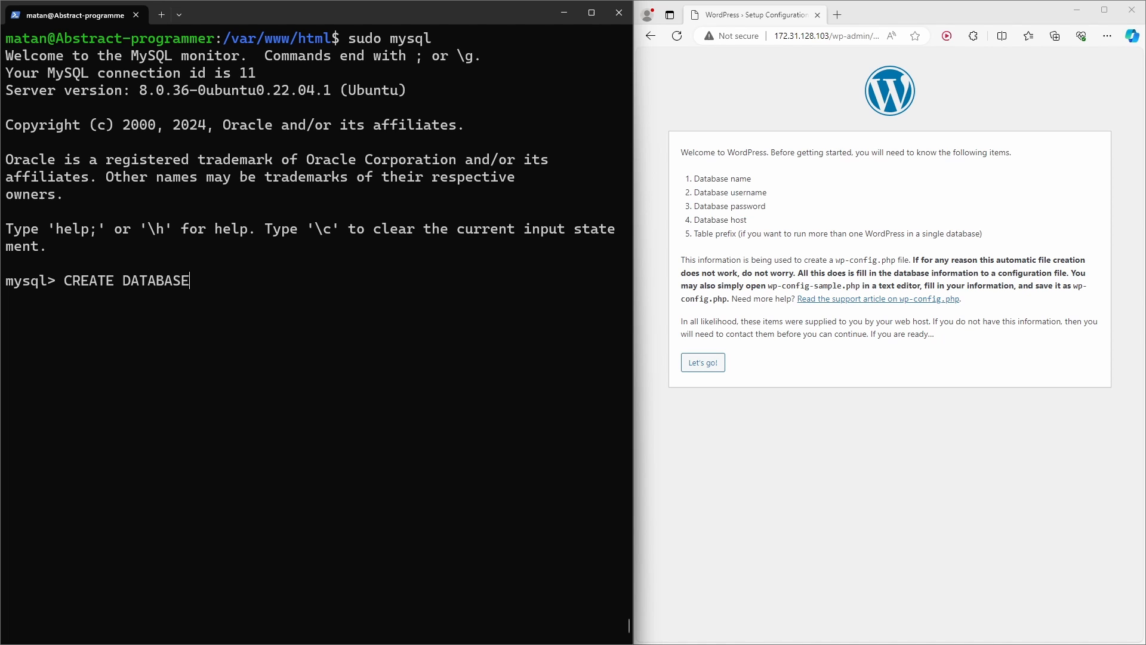
{"action": "type", "text": "wordpress_db;"}
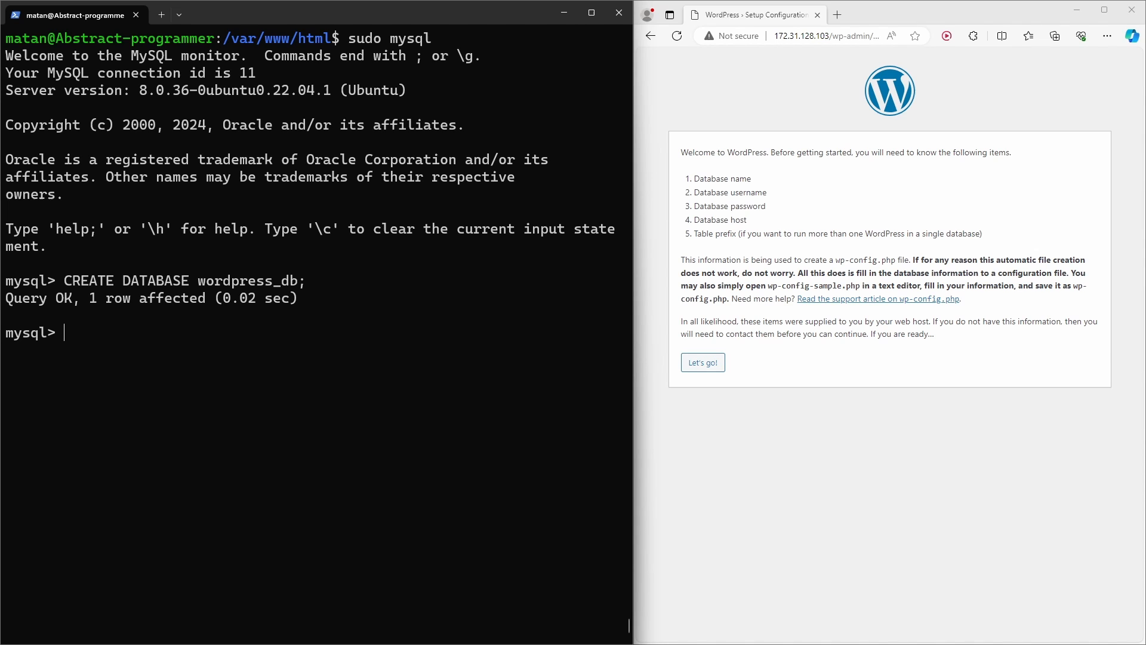
{"action": "type", "text": "CREATE U"}
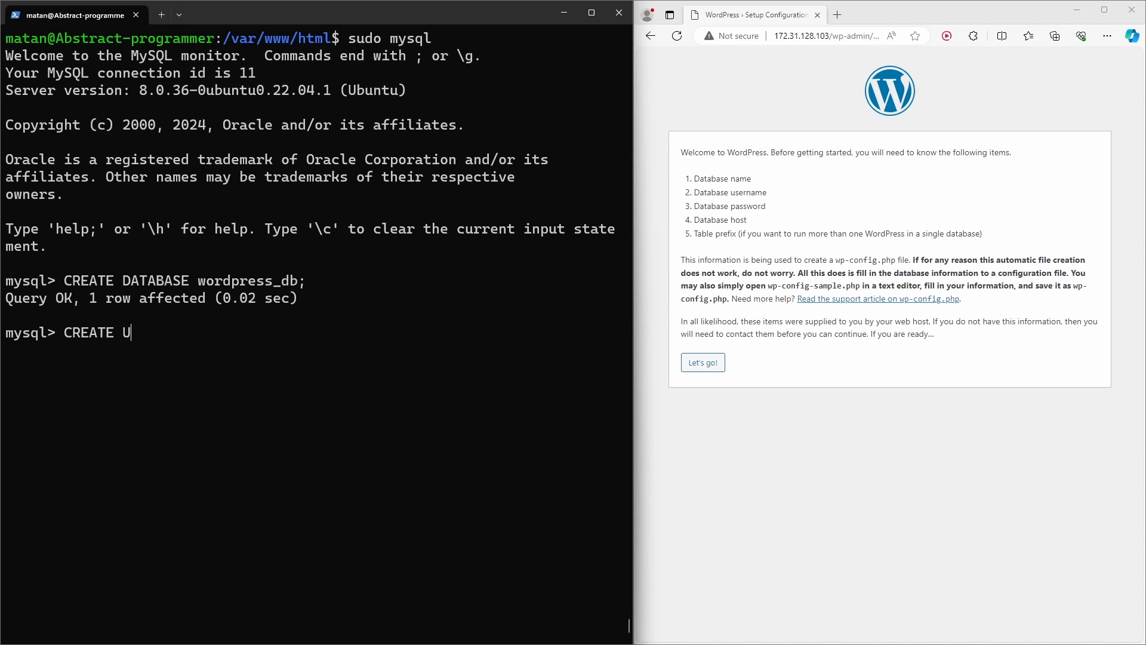
{"action": "type", "text": "SER 'wordpress_user'@'localhost' IDENTIFIED"}
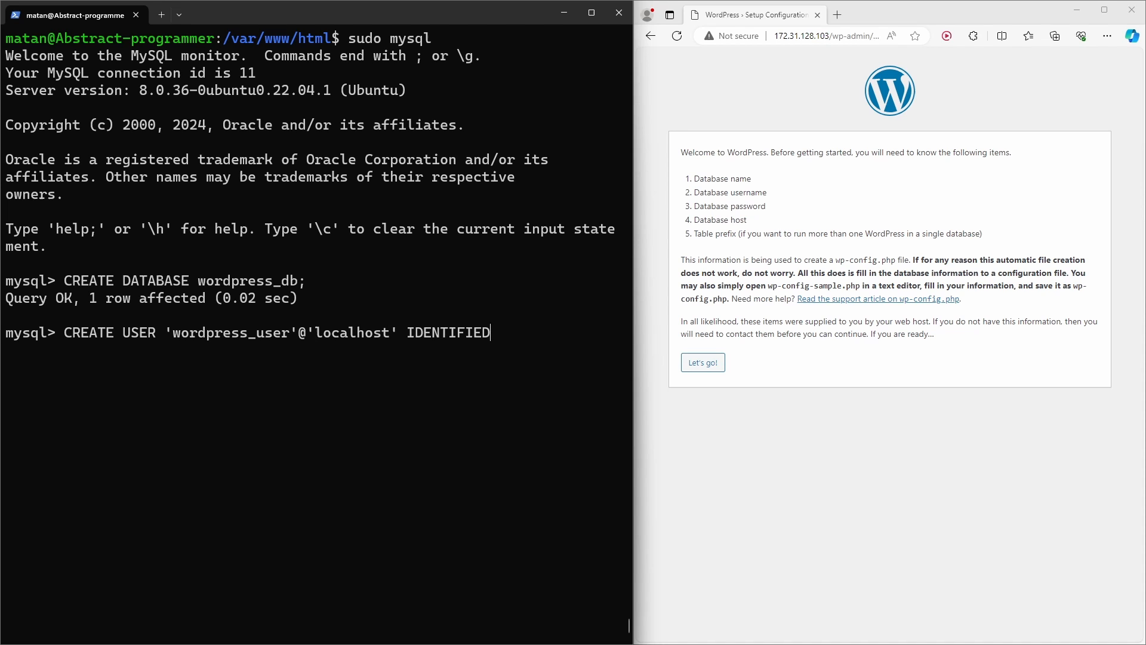
{"action": "type", "text": "BY 'P@55word';"}
{"action": "type", "text": "GRANT ALL PRIVILEGES"}
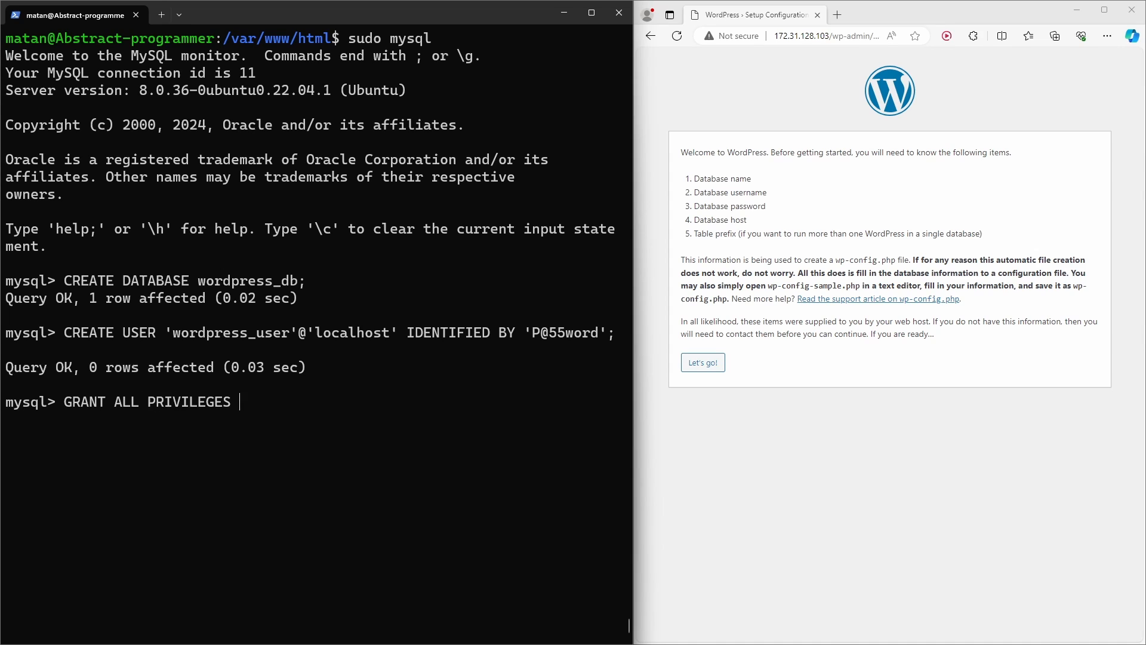
Step: Grant all privileges on wordpress_db.* to wordpress_user and quit the MySQL monitor
{"action": "type", "text": "ON"}
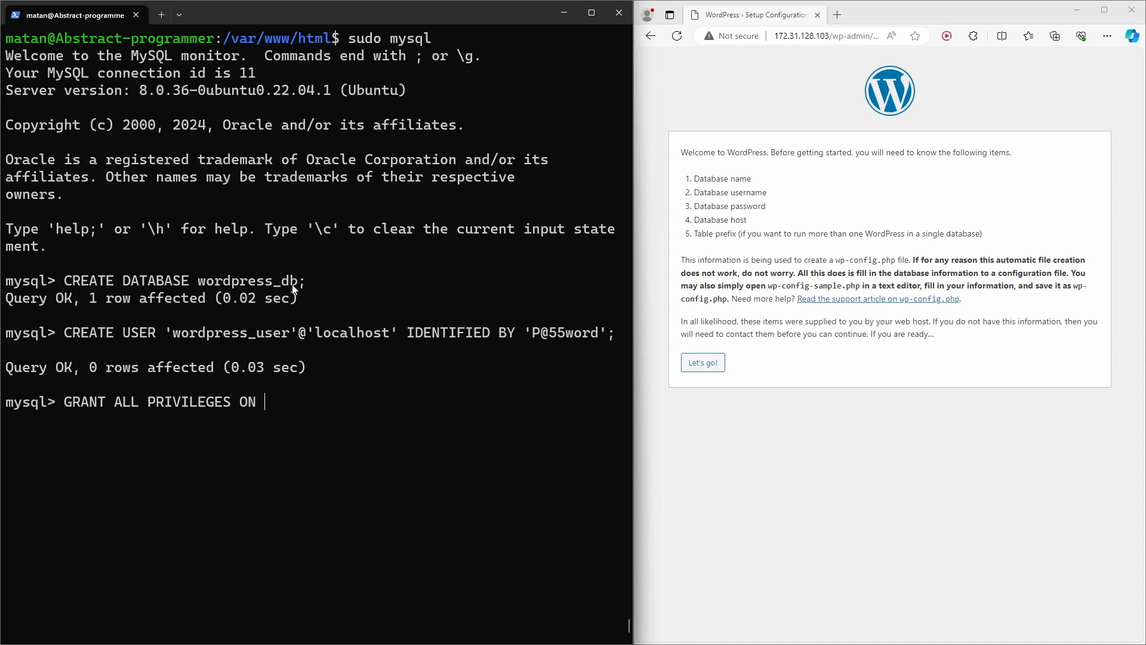
{"action": "type", "text": "wordpress_db.* TO 'wordpress_user'@'localhost';"}
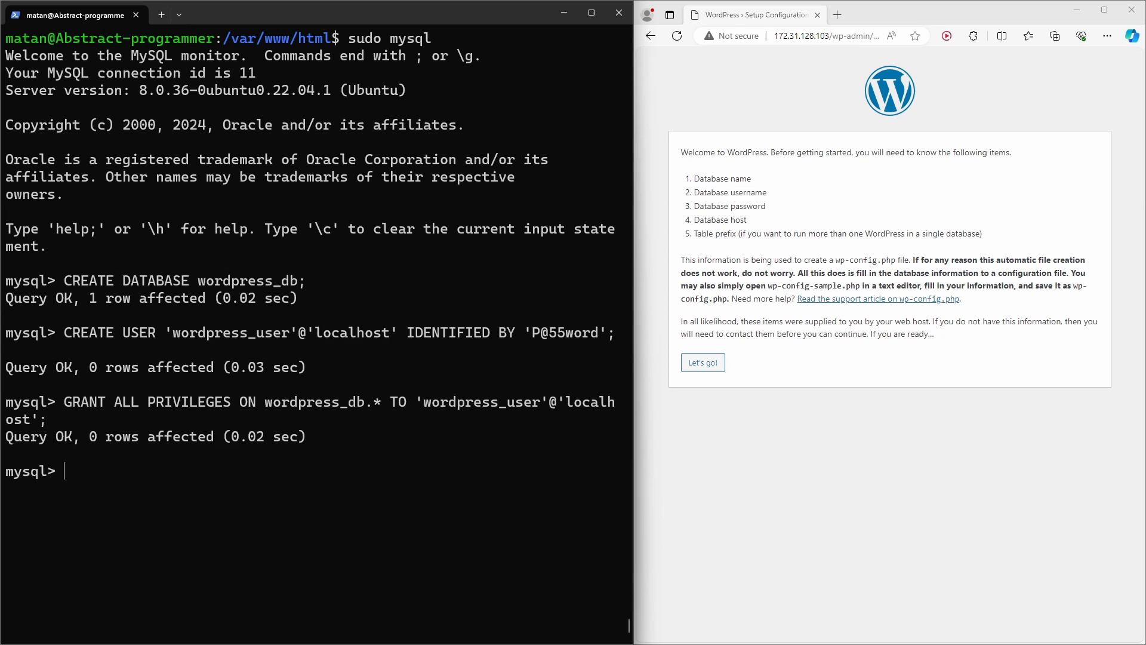
{"action": "type", "text": "quit"}
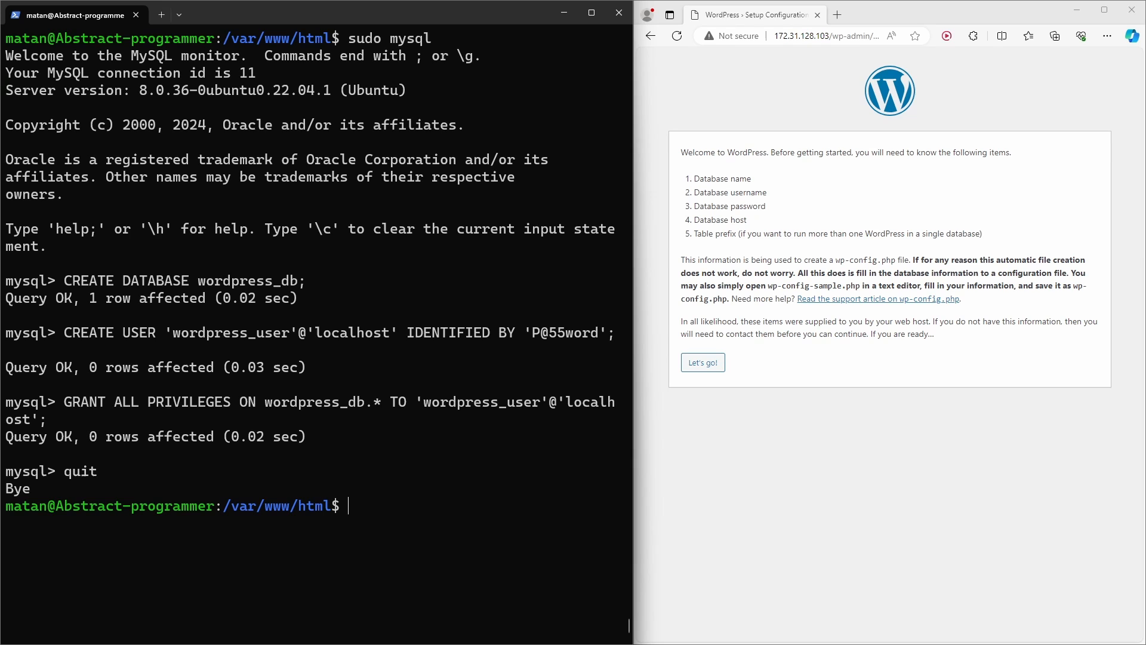
Step: Submit WordPress setup with database wordpress_db, username wordpress_user and its password
{"action": "left_click", "coordinate": [702, 361]}
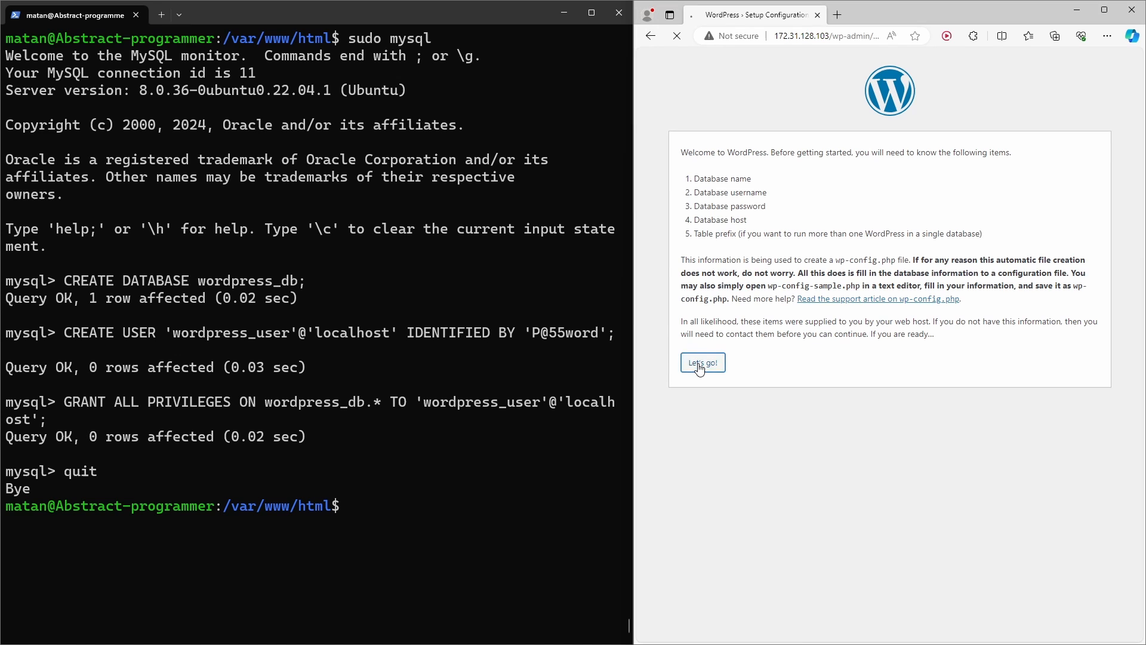
{"action": "left_click", "coordinate": [701, 362]}
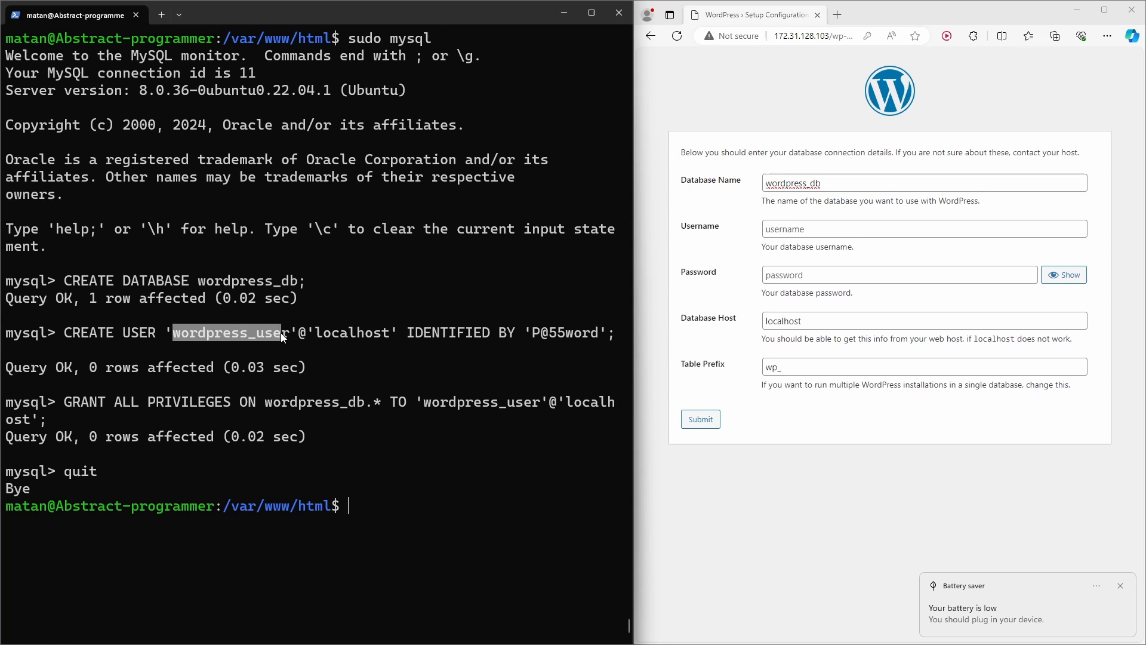
{"action": "type", "text": "wordpress_user"}
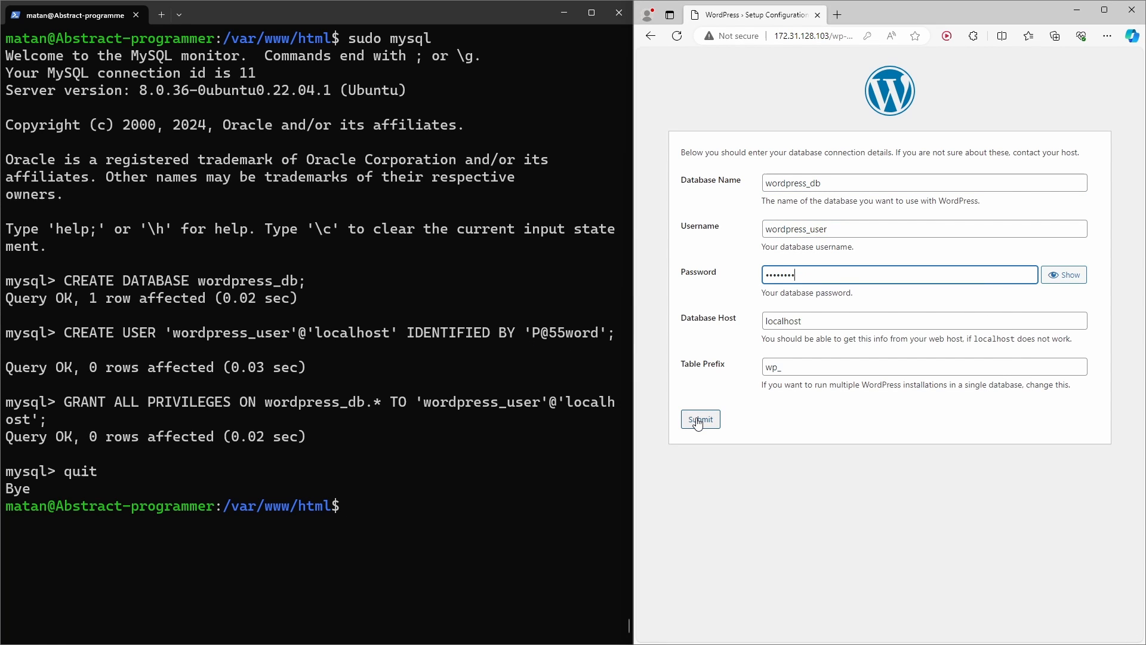
{"action": "left_click", "coordinate": [698, 419]}
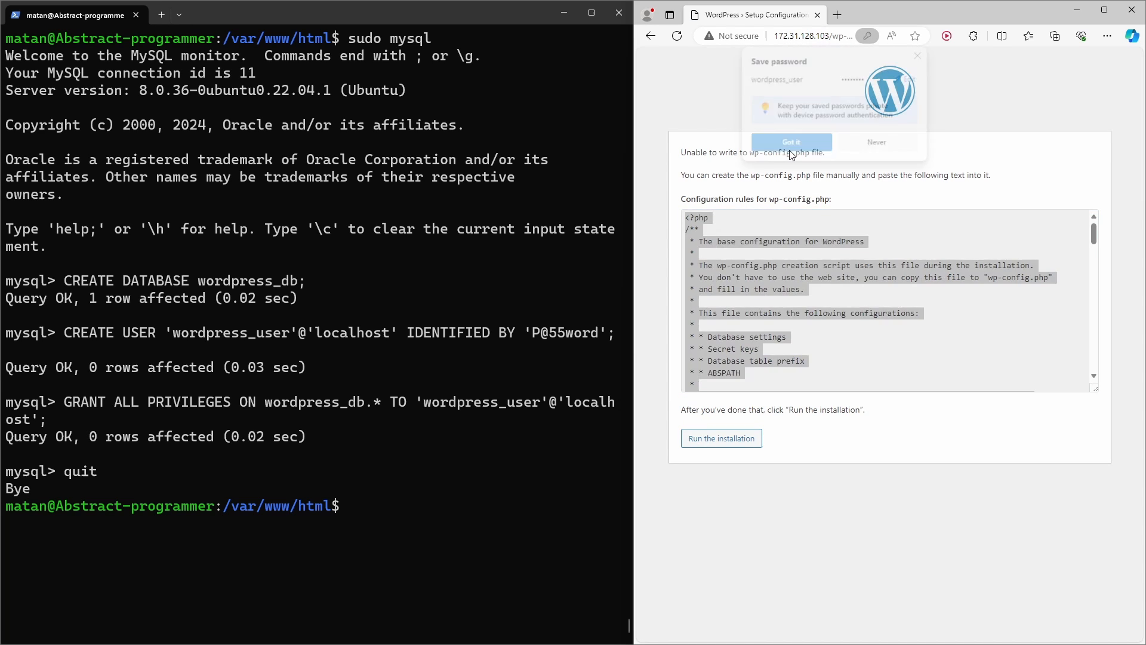
Step: Create wp-config.php in /var/www/html with sudo nano, pasting the configuration text
{"action": "left_click", "coordinate": [790, 142]}
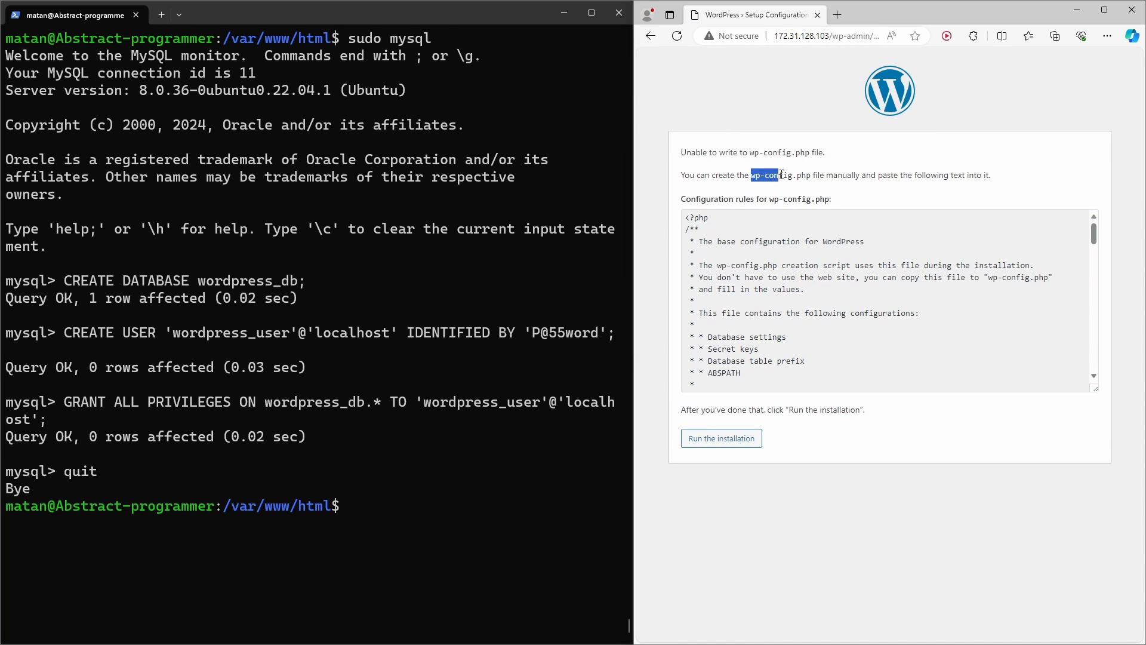
{"action": "double_click", "coordinate": [780, 175]}
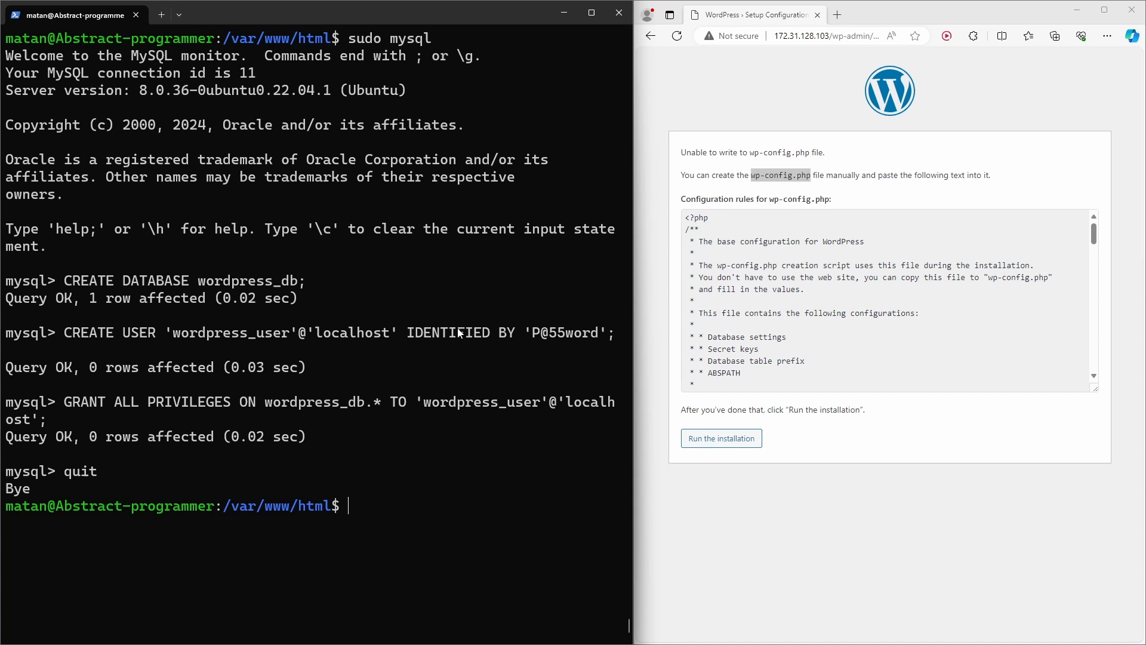
{"action": "type", "text": "sudo nano wp-config.php"}
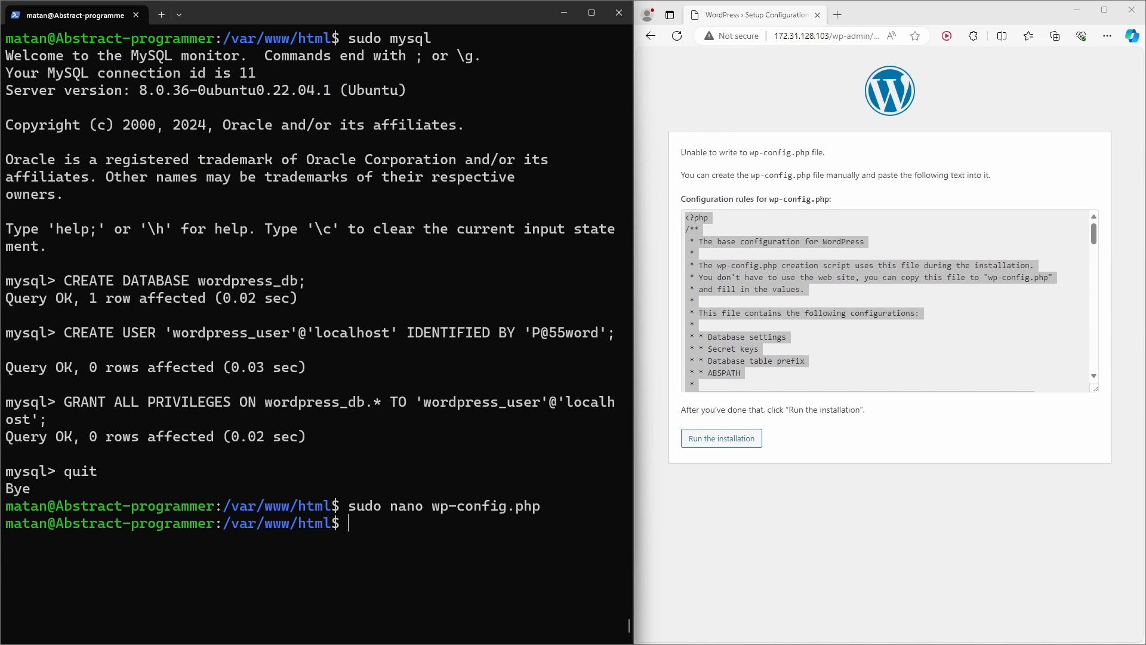
Step: List the folder with ls and confirm wp-config.php now appears
{"action": "type", "text": "ls"}
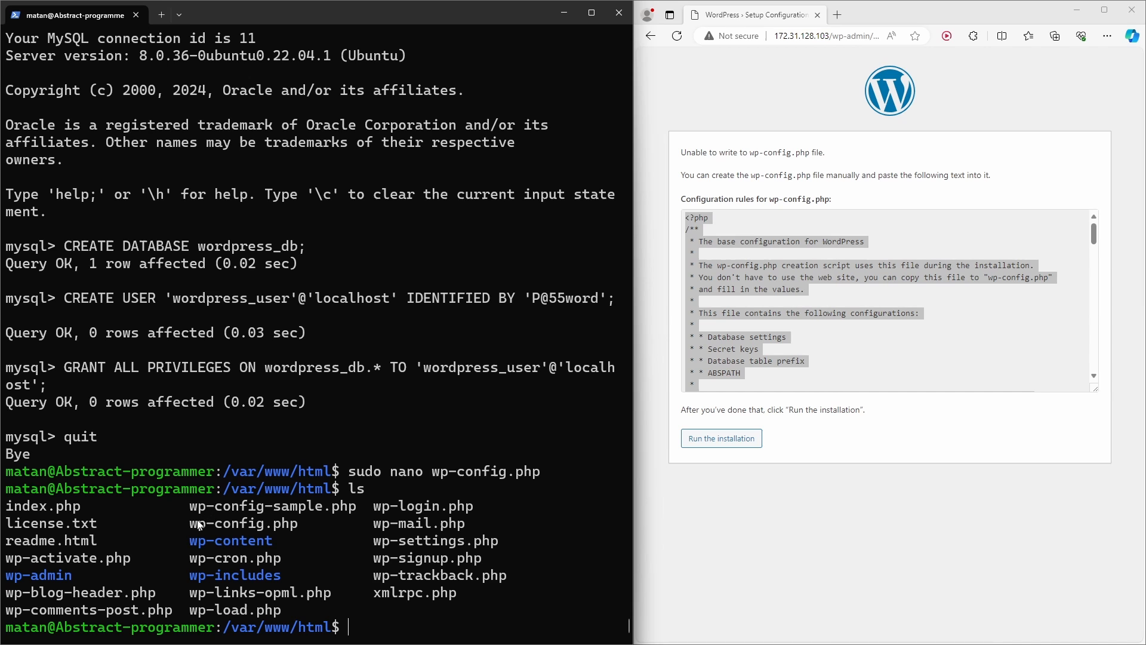
{"action": "double_click", "coordinate": [242, 523]}
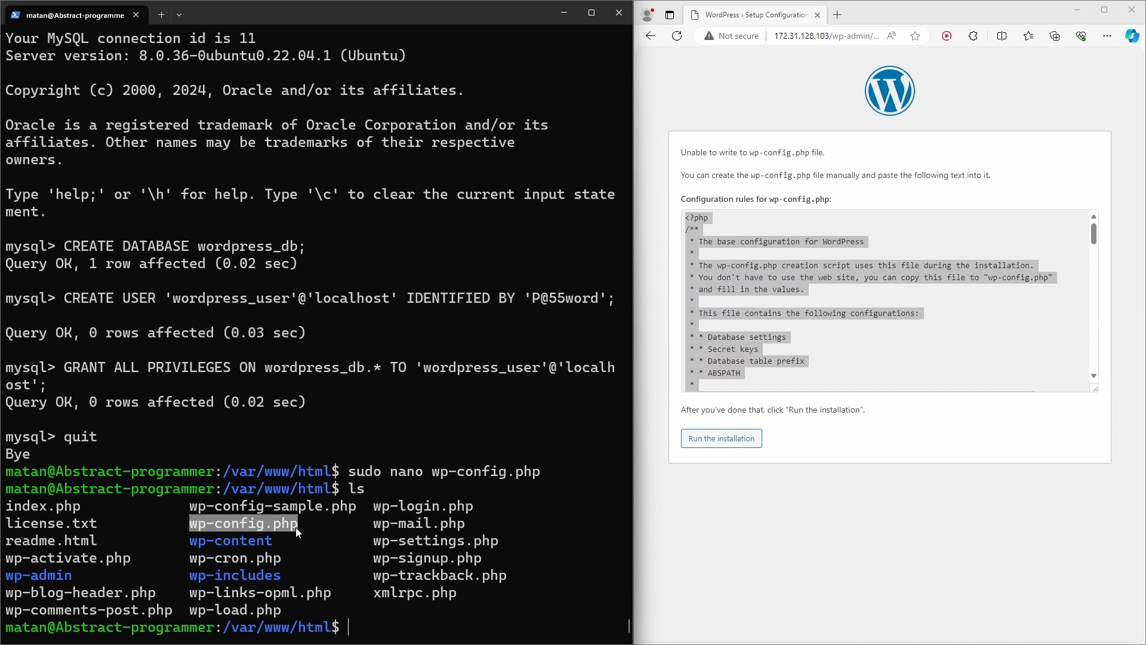